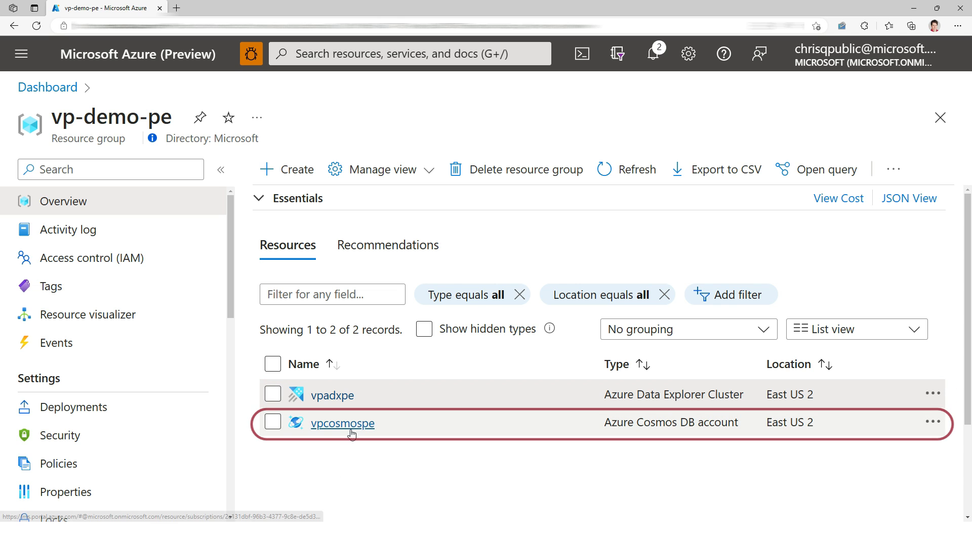
# In vpcosmospe Data Explorer, create database main with container mycontainer, partition key /part, unshared throughput
pyautogui.click(343, 423)
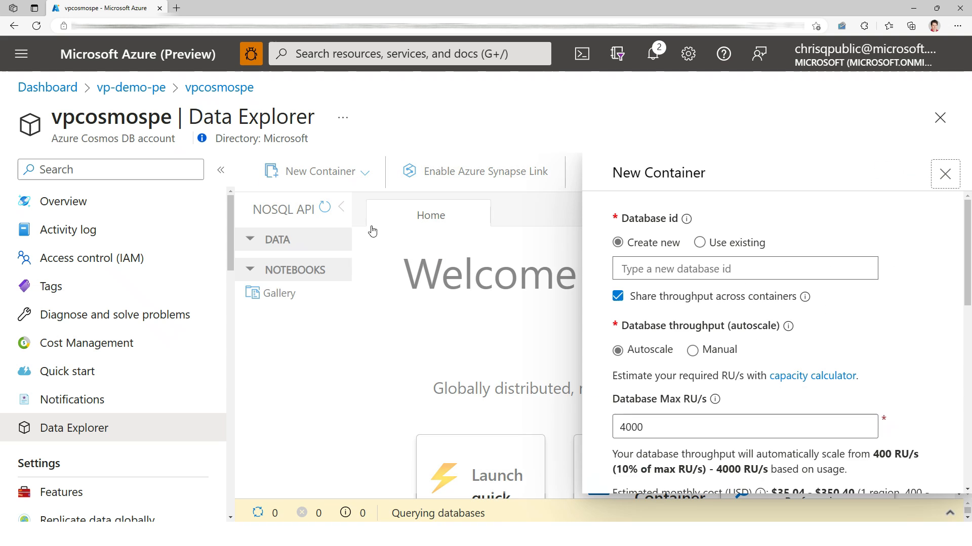
pyautogui.click(743, 268)
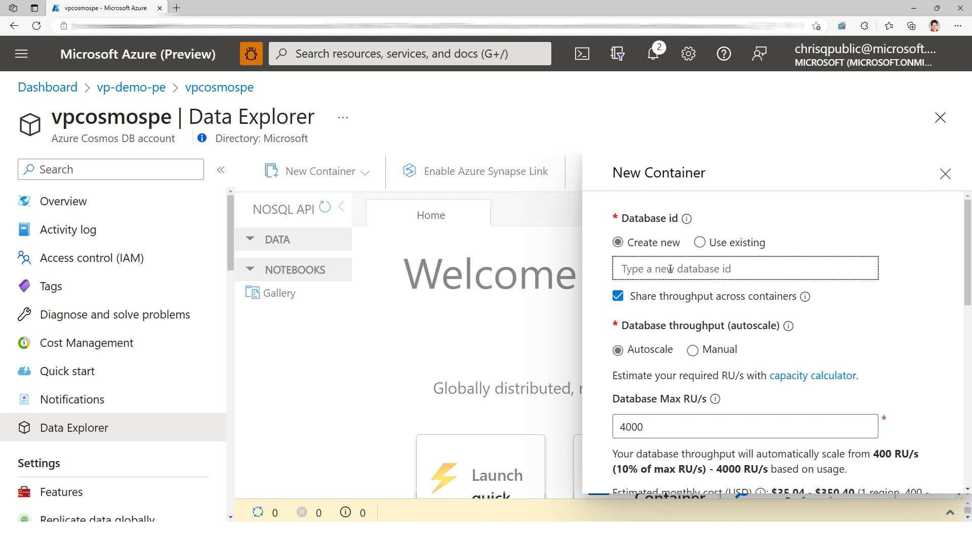
pyautogui.write('main')
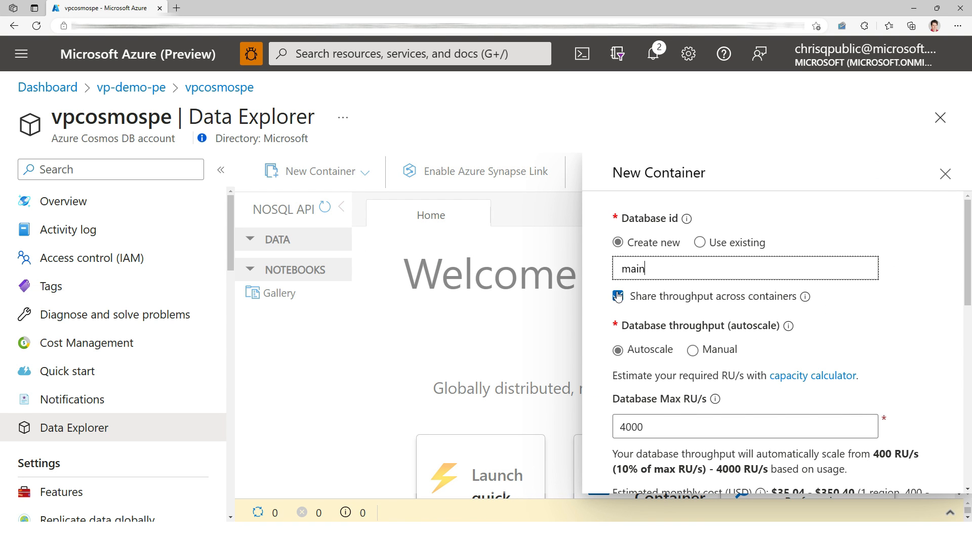
pyautogui.click(617, 297)
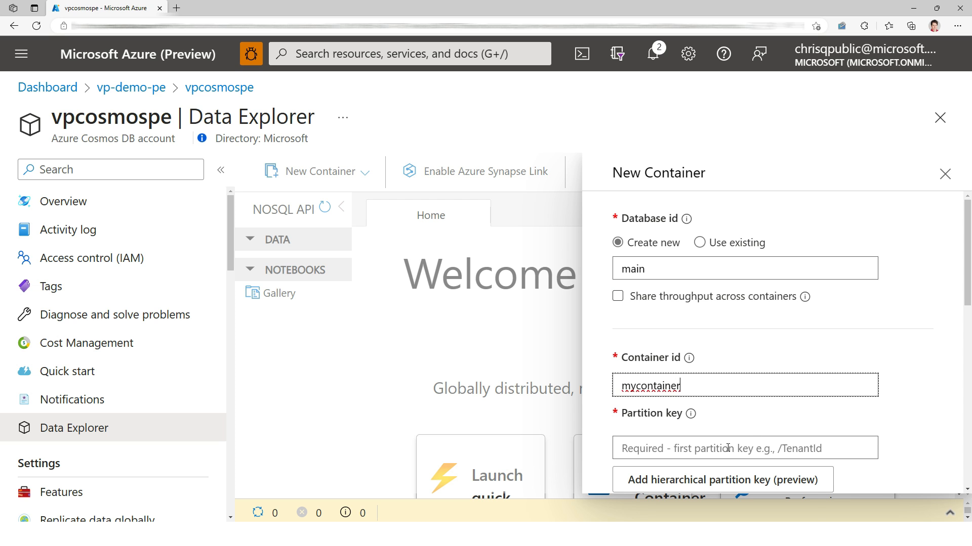
pyautogui.write('/part')
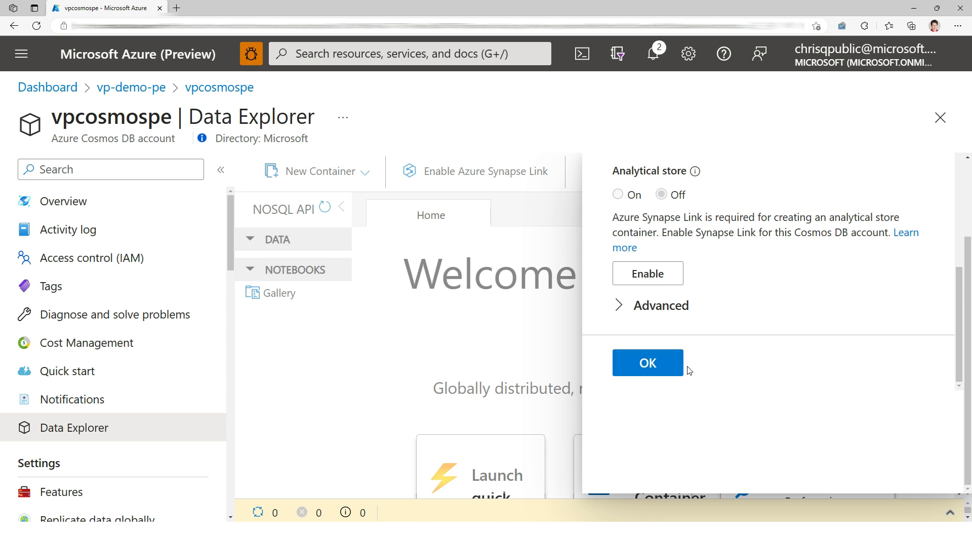
pyautogui.click(646, 364)
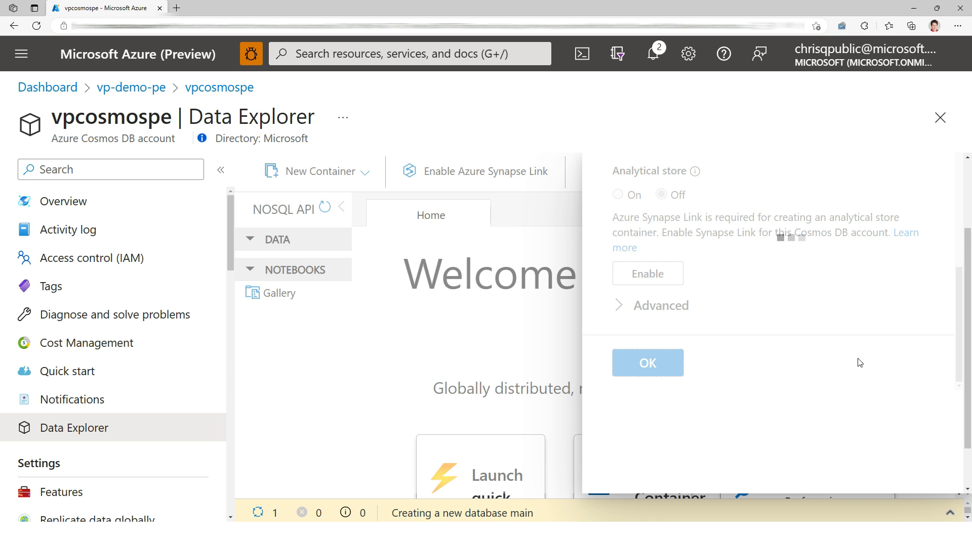
pyautogui.click(646, 363)
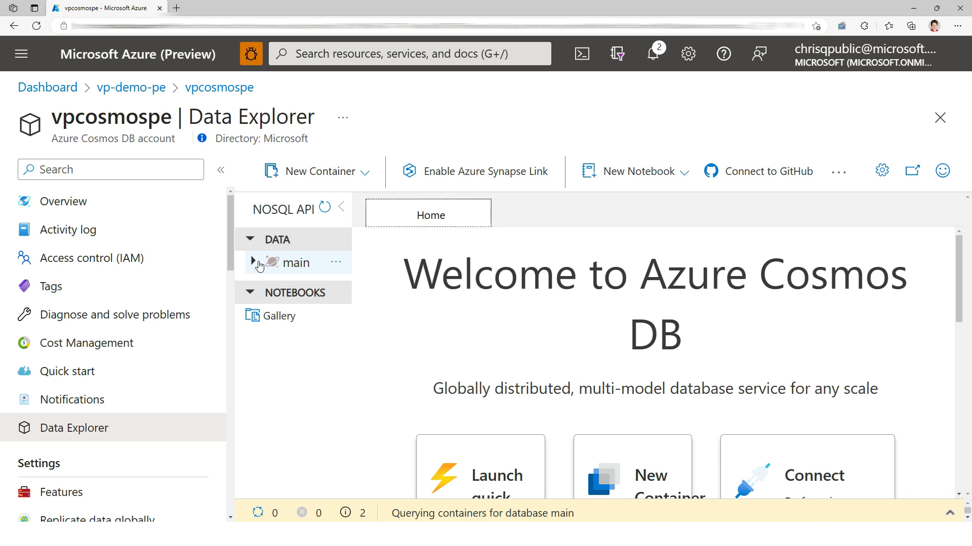
# Add a new item with "name": "Vincent" to mycontainer's Items and save it
pyautogui.click(253, 263)
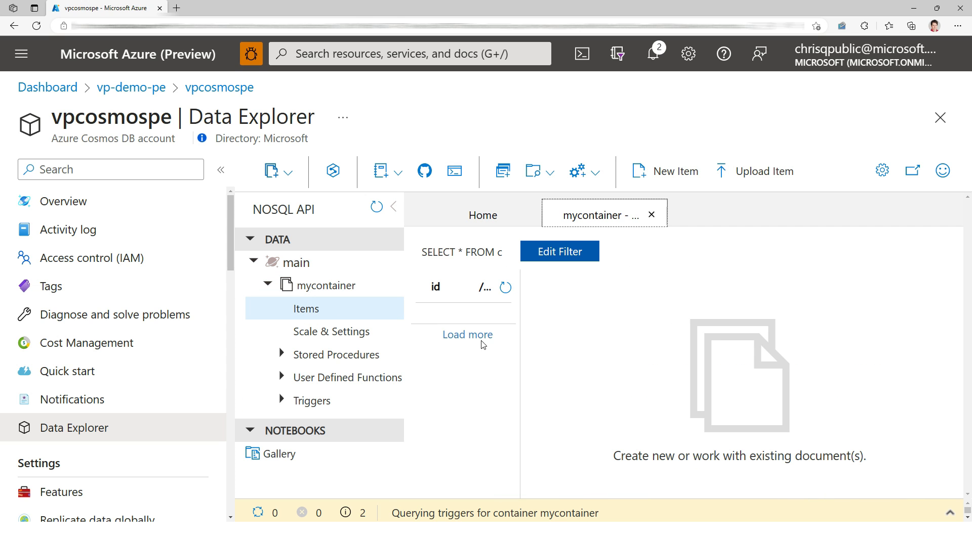
pyautogui.moveTo(423, 237)
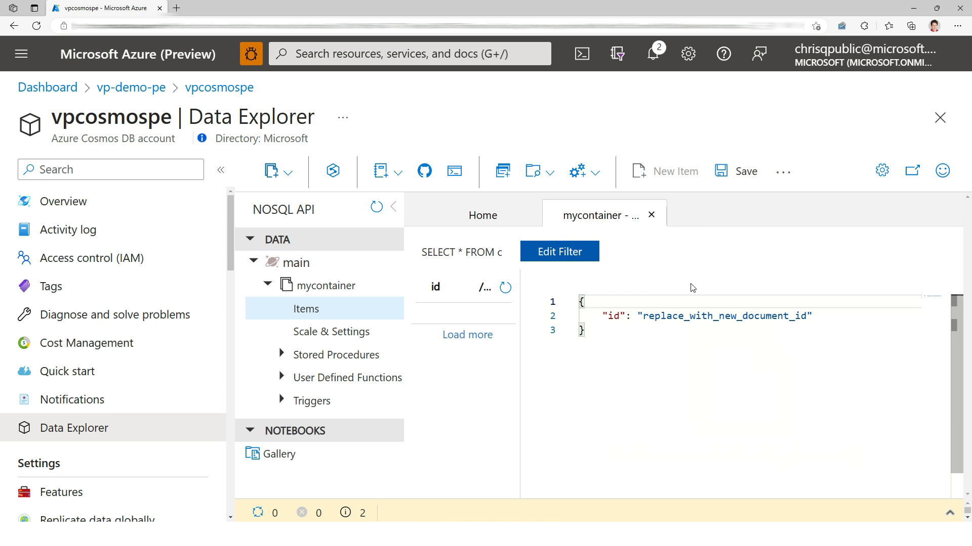
pyautogui.click(681, 316)
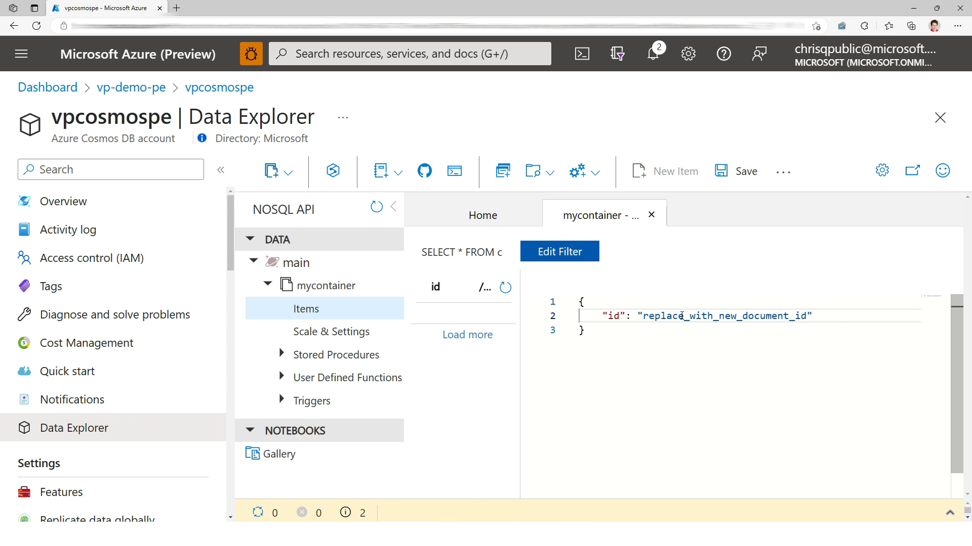
pyautogui.write('m')
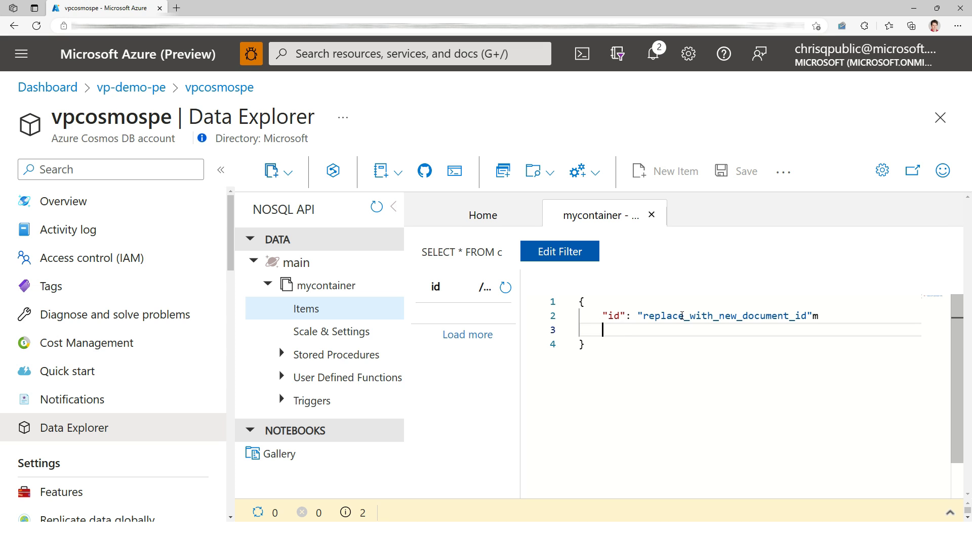
pyautogui.write('"name"')
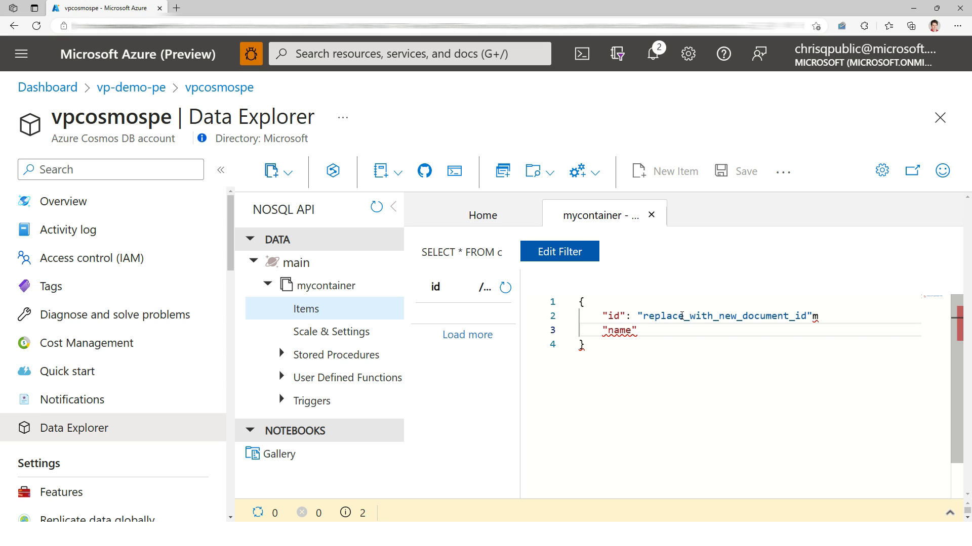
pyautogui.write(':')
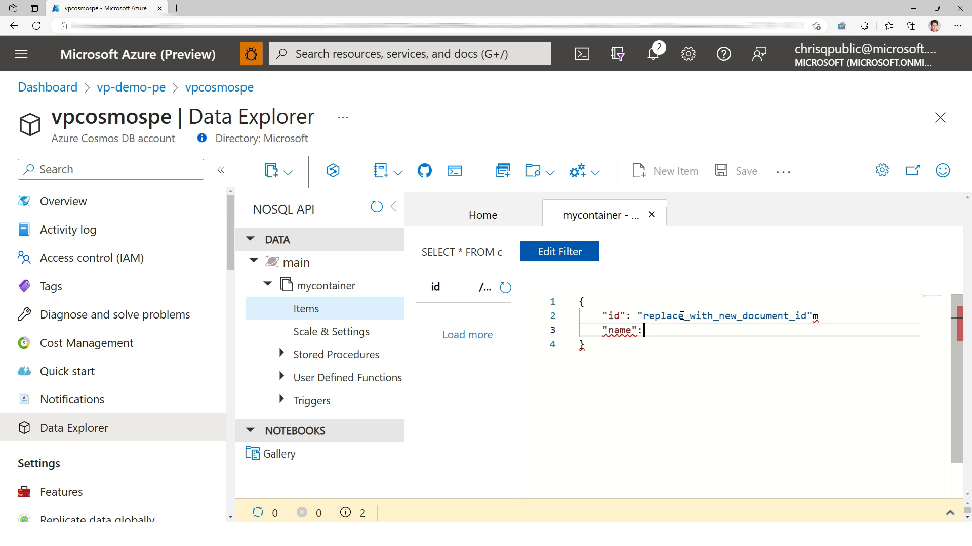
pyautogui.write('"Vinc')
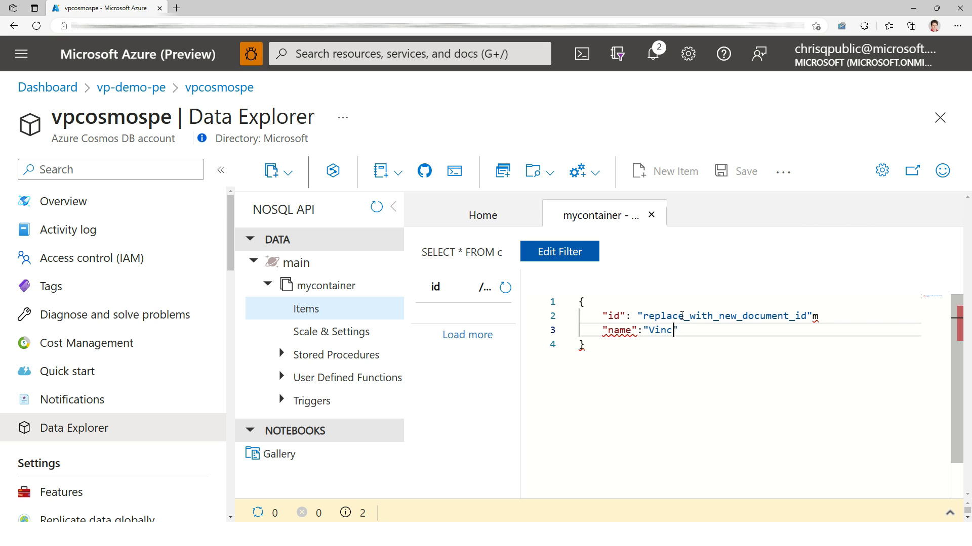
pyautogui.write('ent"')
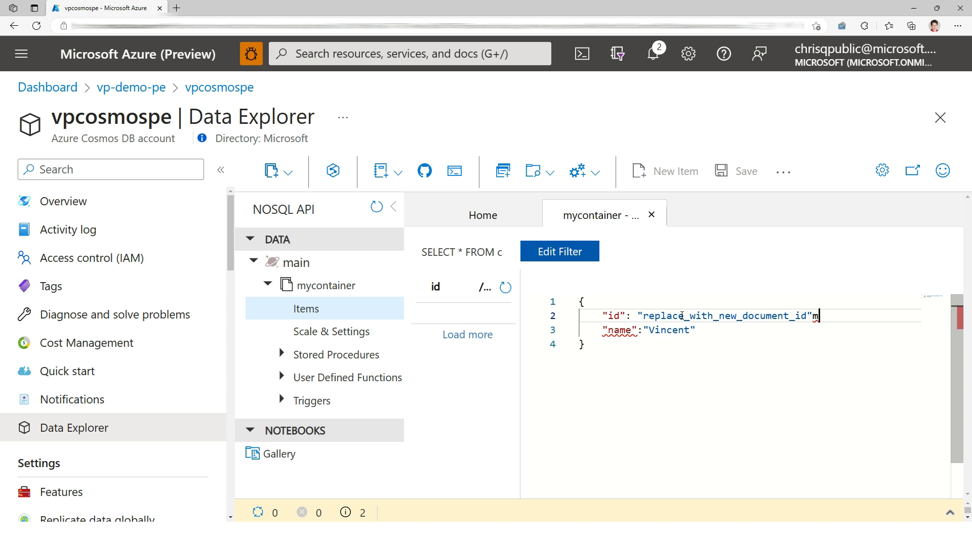
pyautogui.write(',')
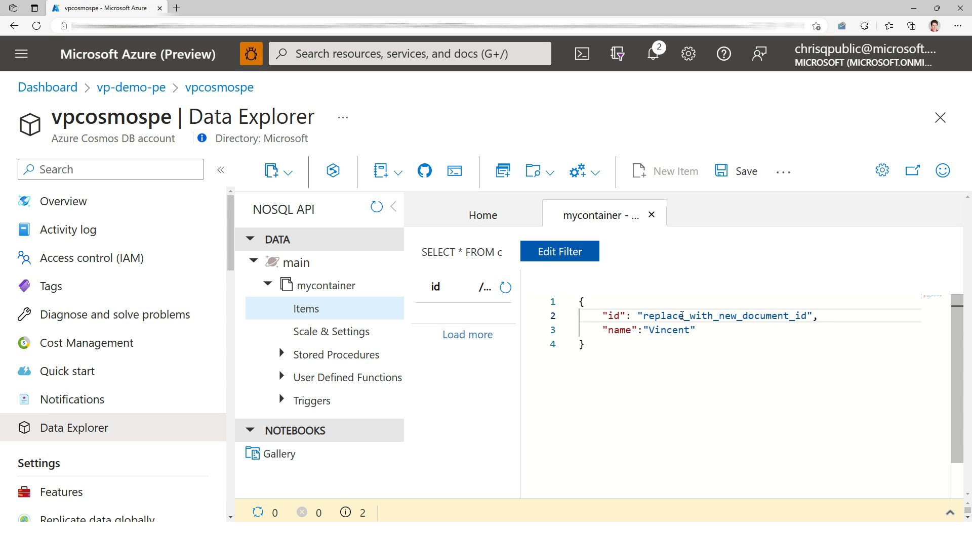
pyautogui.click(735, 171)
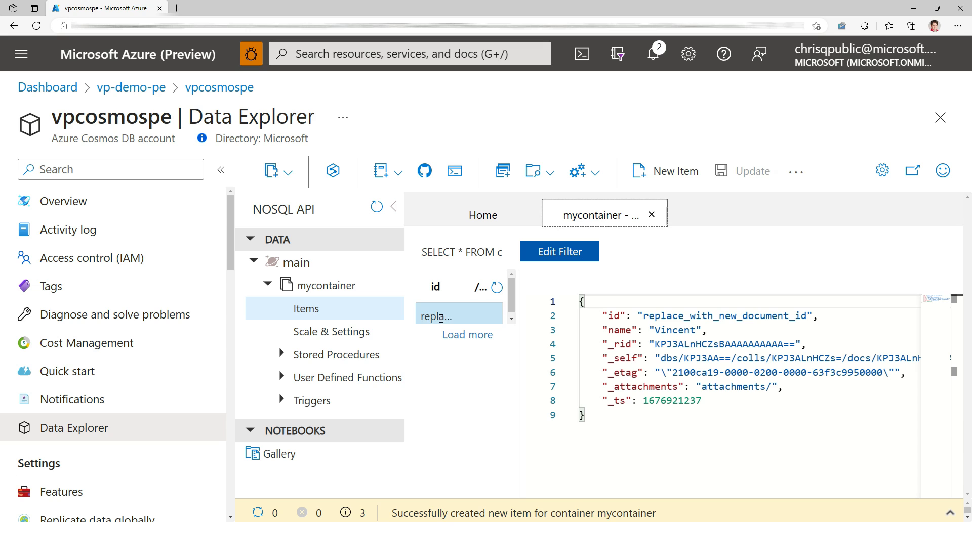
pyautogui.click(435, 316)
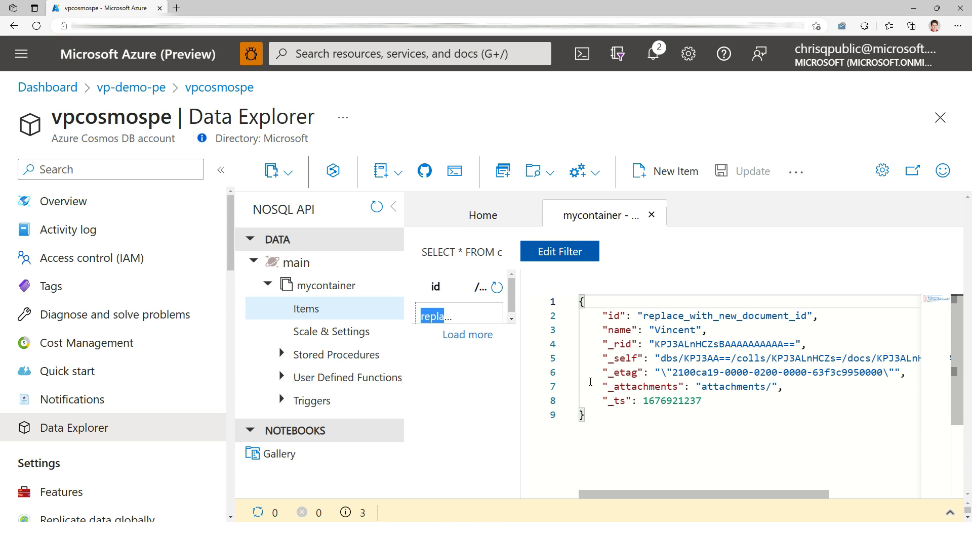
# View the Cosmos DB account's Networking settings, then return to the vp-demo-pe resource group
pyautogui.scroll(-3)
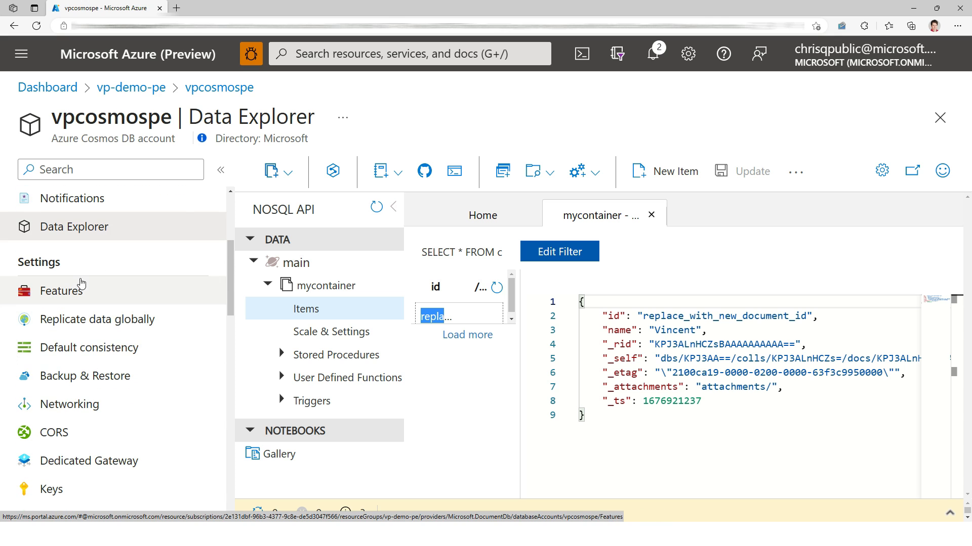
pyautogui.click(70, 404)
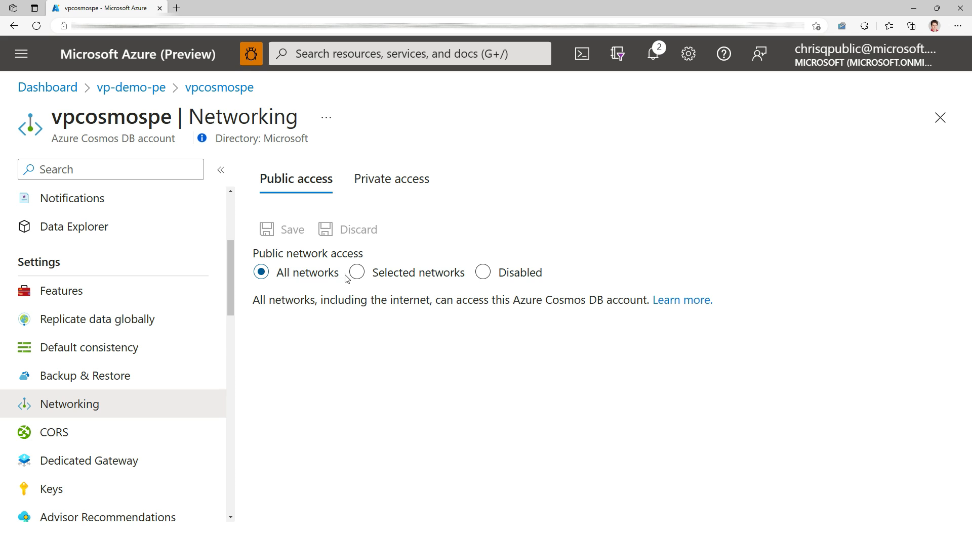
pyautogui.moveTo(131, 87)
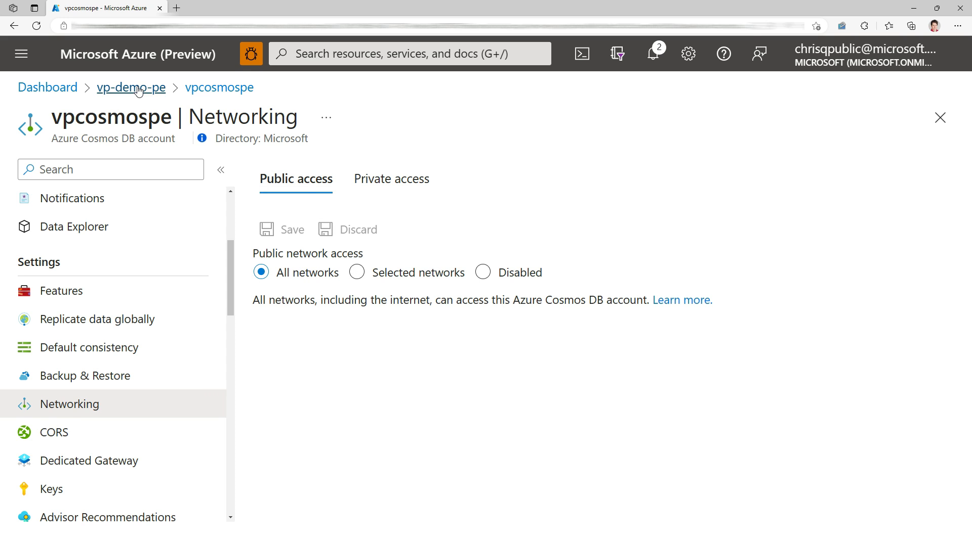
pyautogui.click(131, 87)
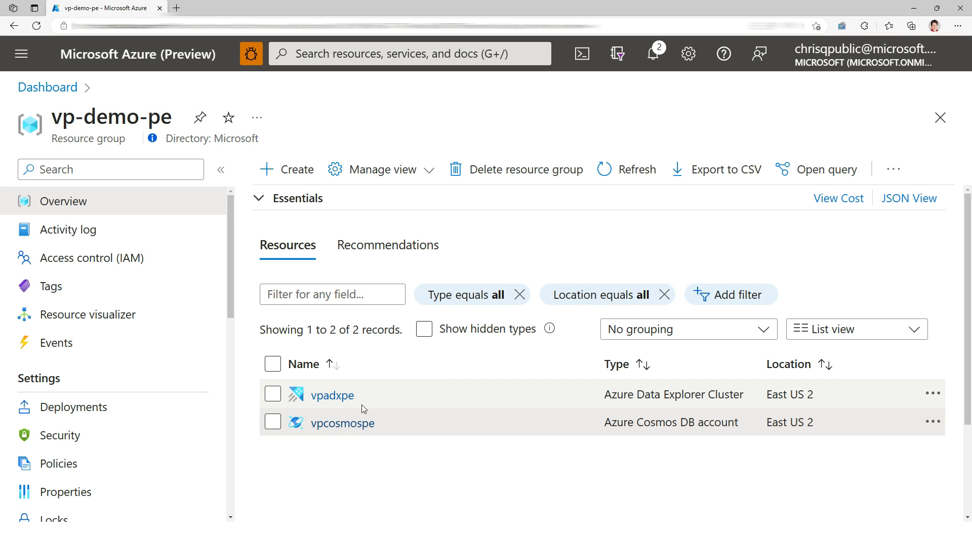
# In the vpadxpe cluster's Query blade, run .show databases to list mydb
pyautogui.click(332, 395)
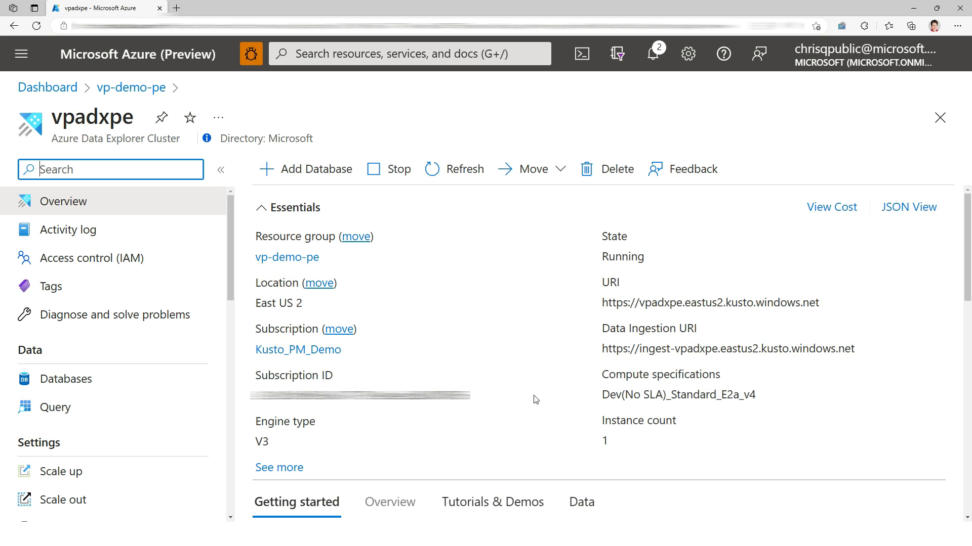
pyautogui.click(54, 407)
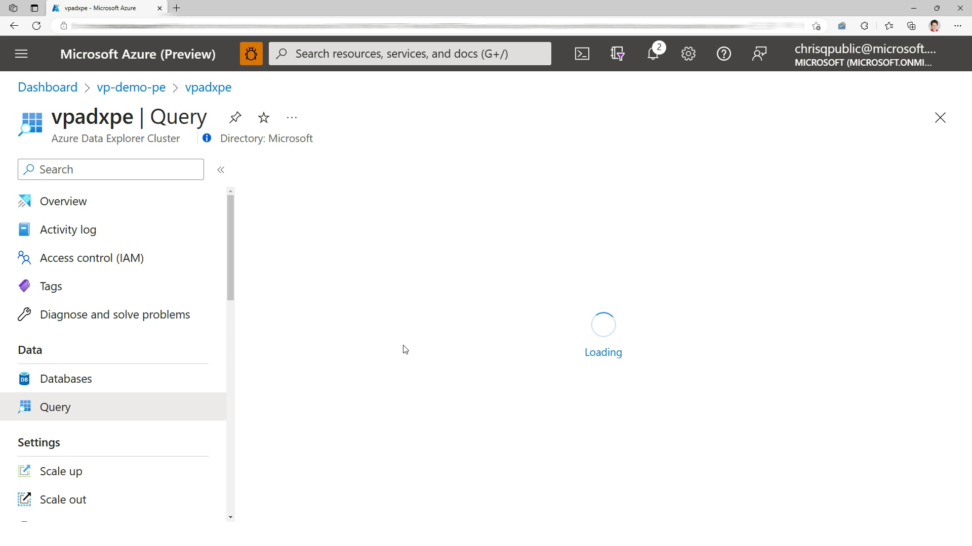
pyautogui.write('.show data')
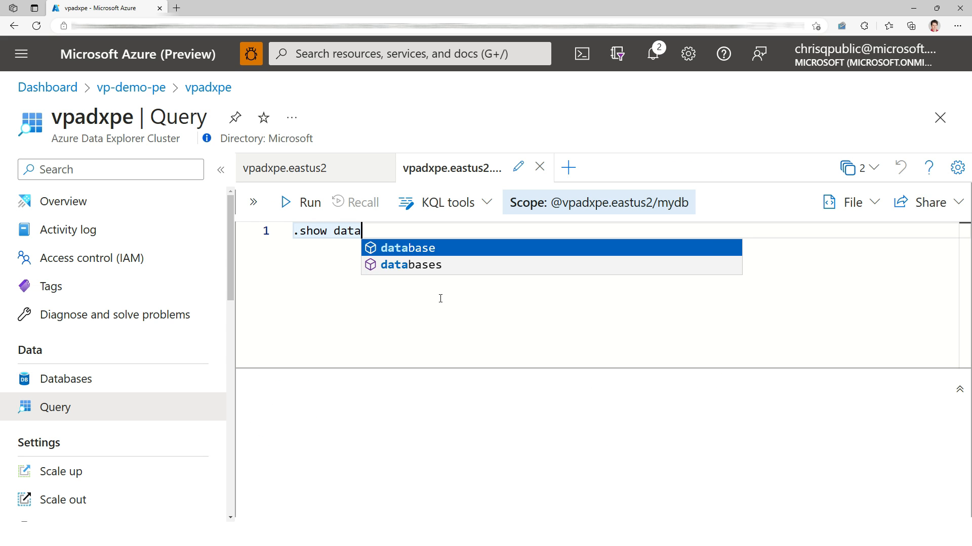
pyautogui.click(300, 202)
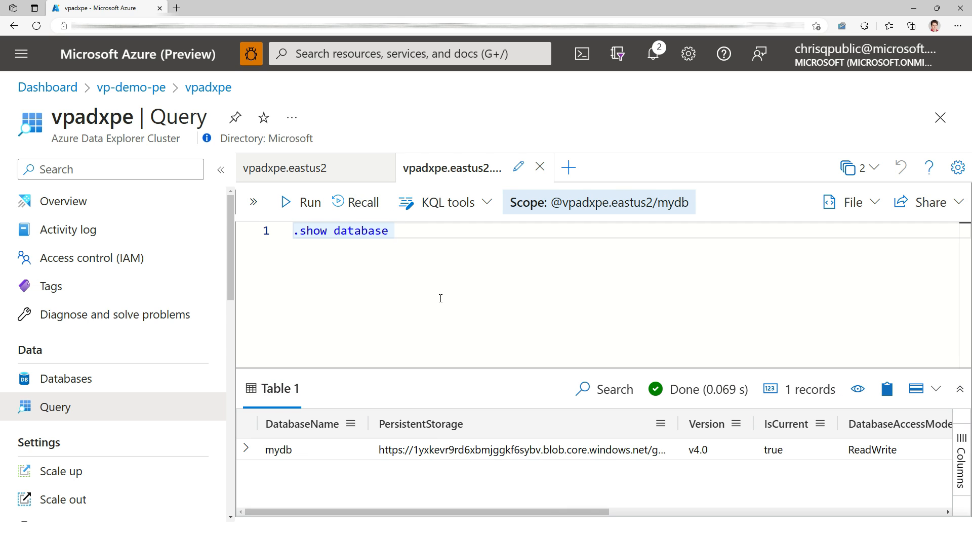
# Run .create table TestTable ingestion json mapping DocumentMapping for Id, Name, _ts and _timestamp
pyautogui.write('.create')
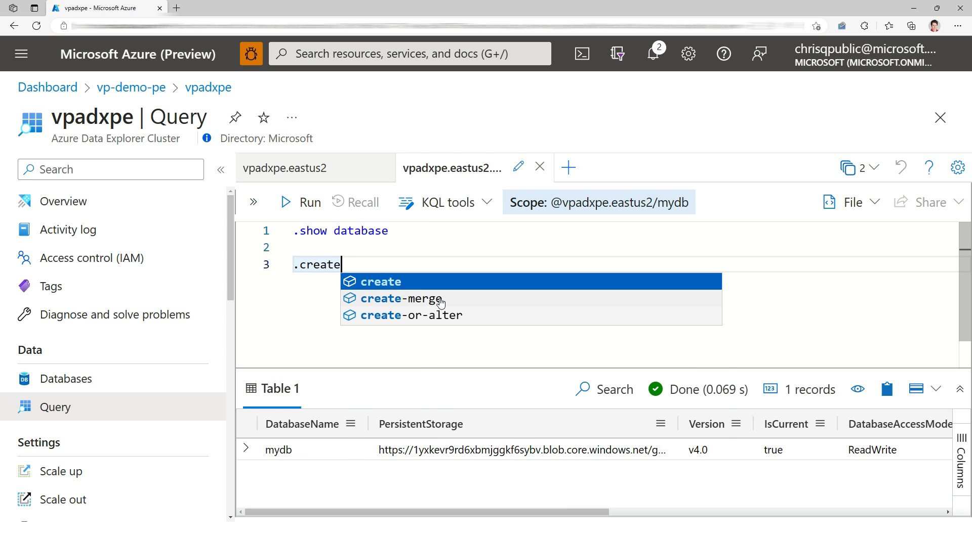
pyautogui.write('table TestTable(Id:string, Name:string, _t')
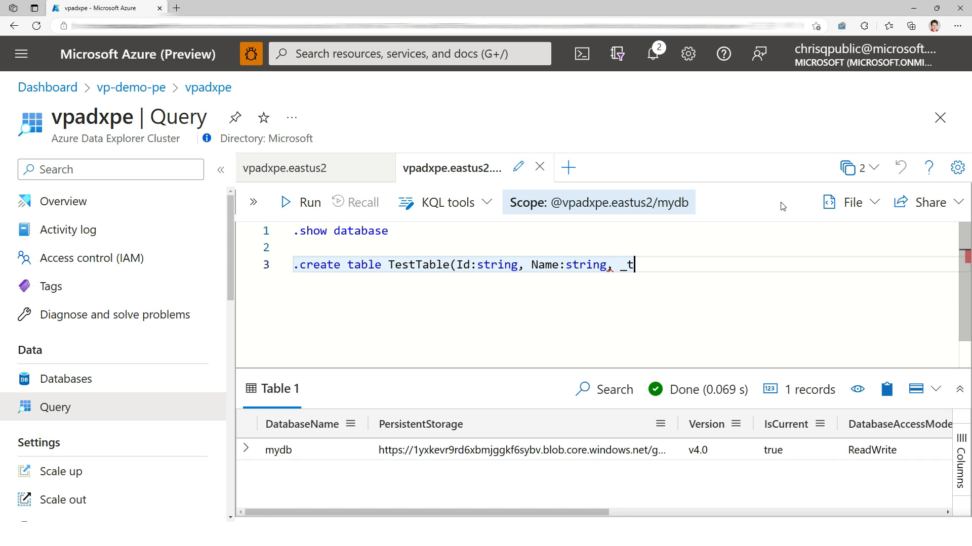
pyautogui.write('s:long,')
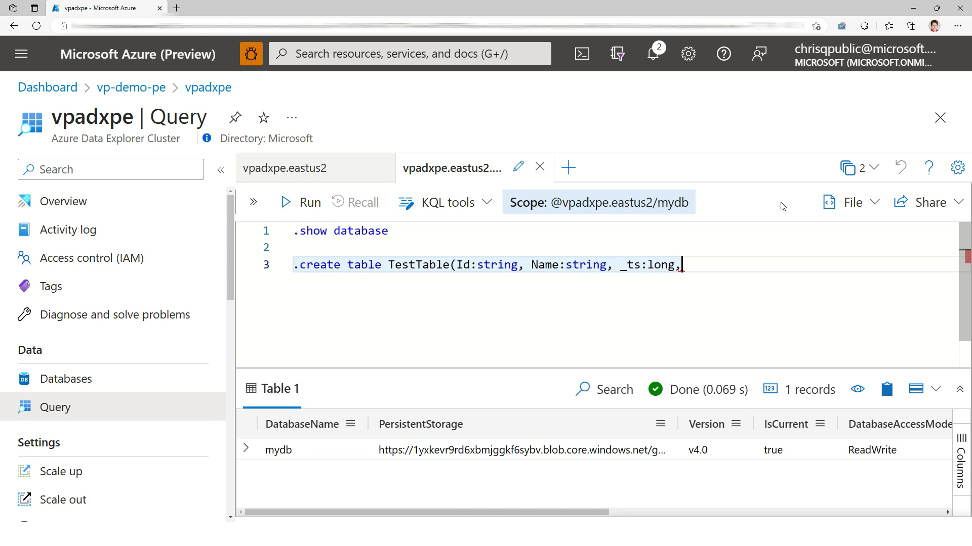
pyautogui.write('_timestamp)')
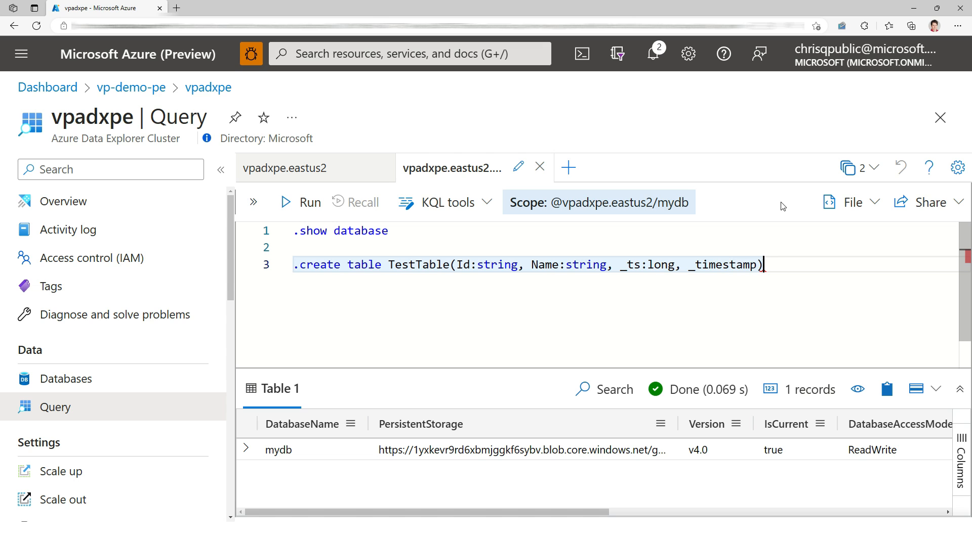
pyautogui.write(':d')
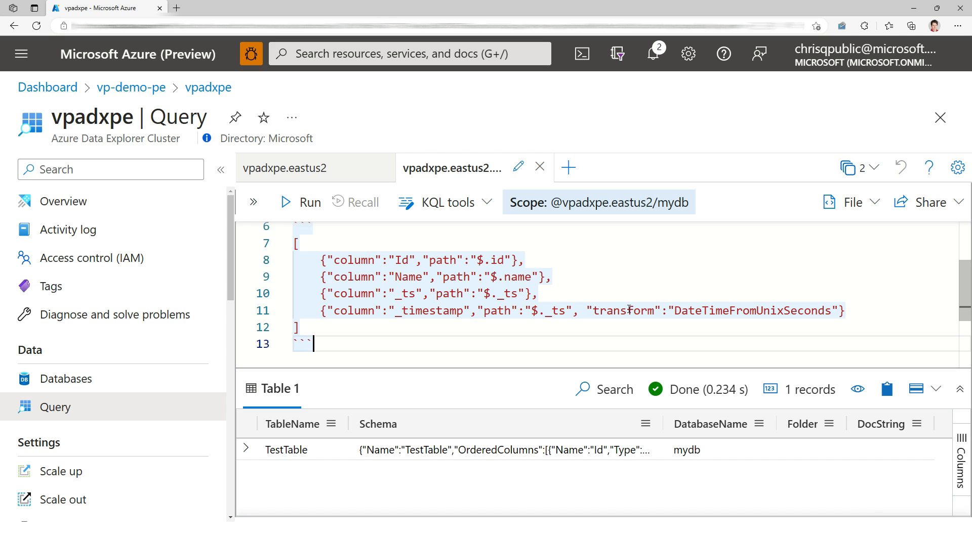
pyautogui.click(300, 202)
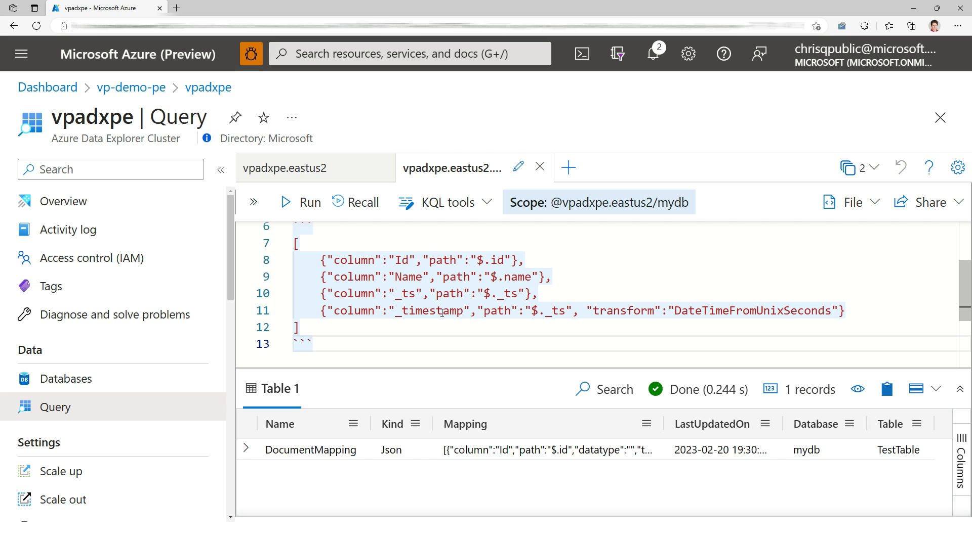
pyautogui.moveTo(589, 335)
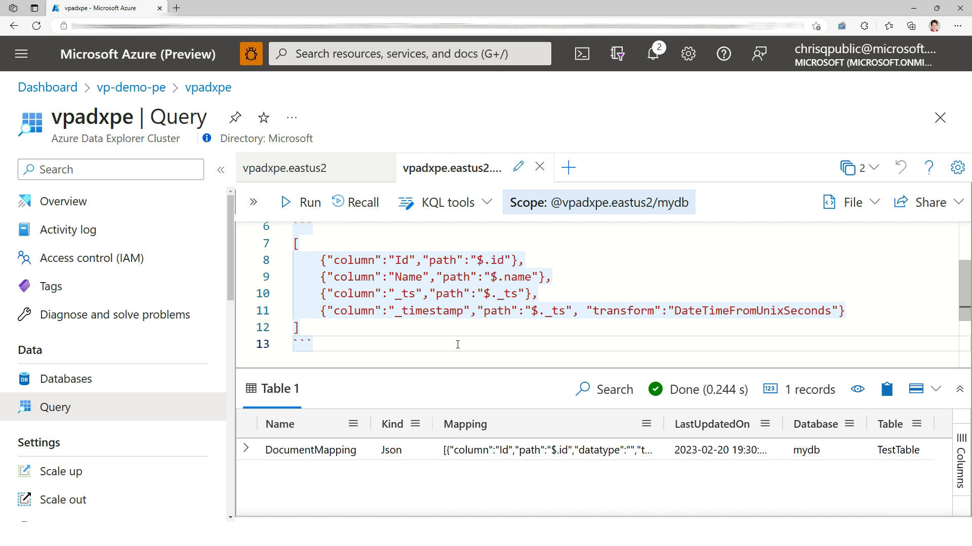
# Run .alter table TestTable policy streamingingestion enable
pyautogui.write('.alter table TestTable policy')
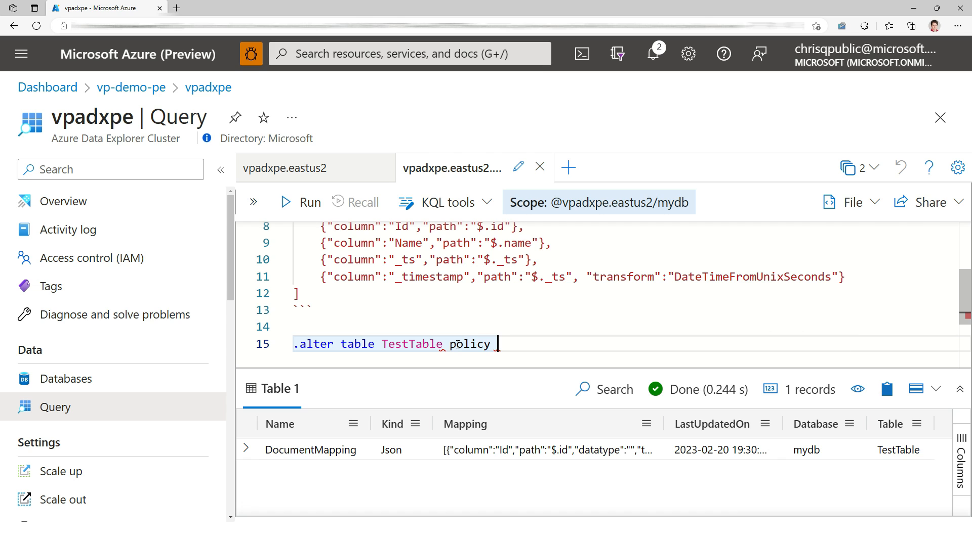
pyautogui.write('streamingingestion enable')
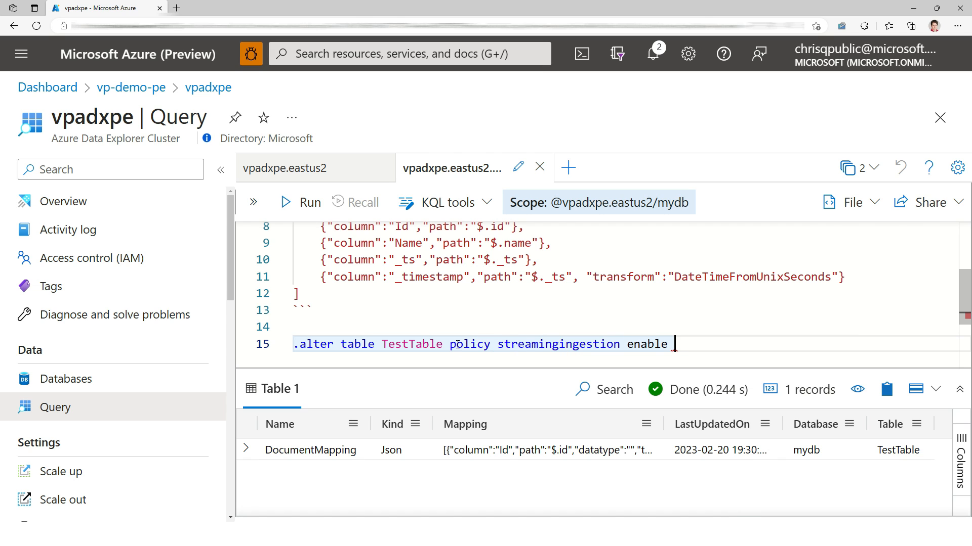
pyautogui.click(307, 202)
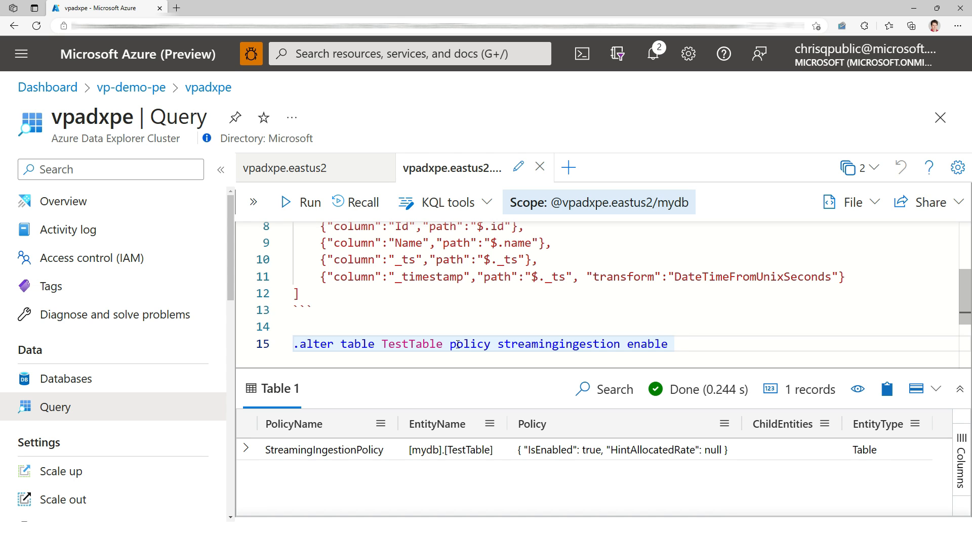
# Confirm Configurations shows Streaming ingestion On, then return to the Query blade
pyautogui.scroll(-3)
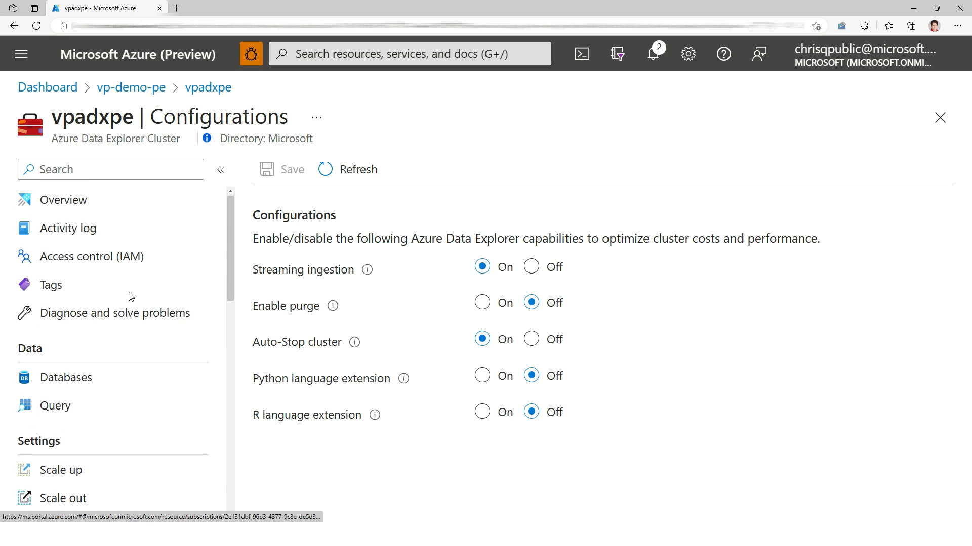
pyautogui.click(55, 407)
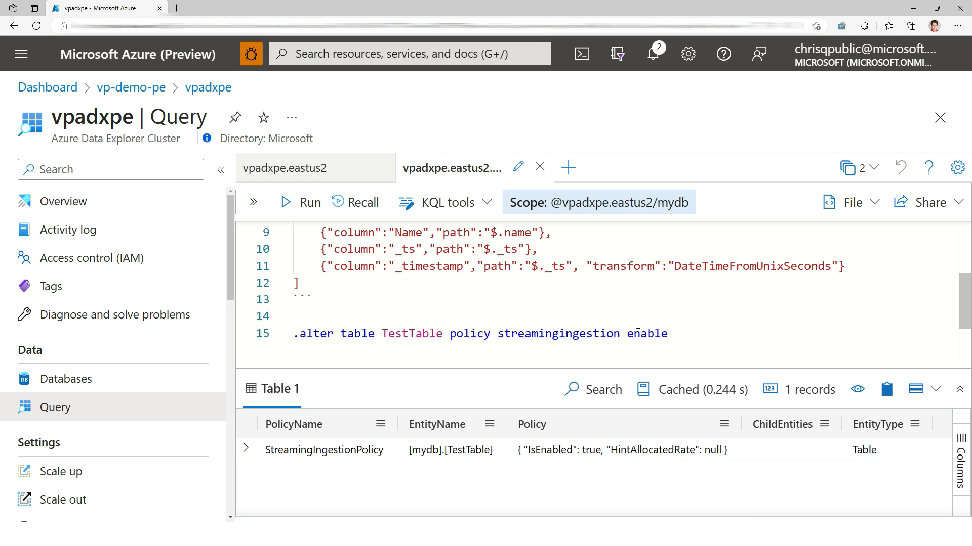
pyautogui.scroll(-3)
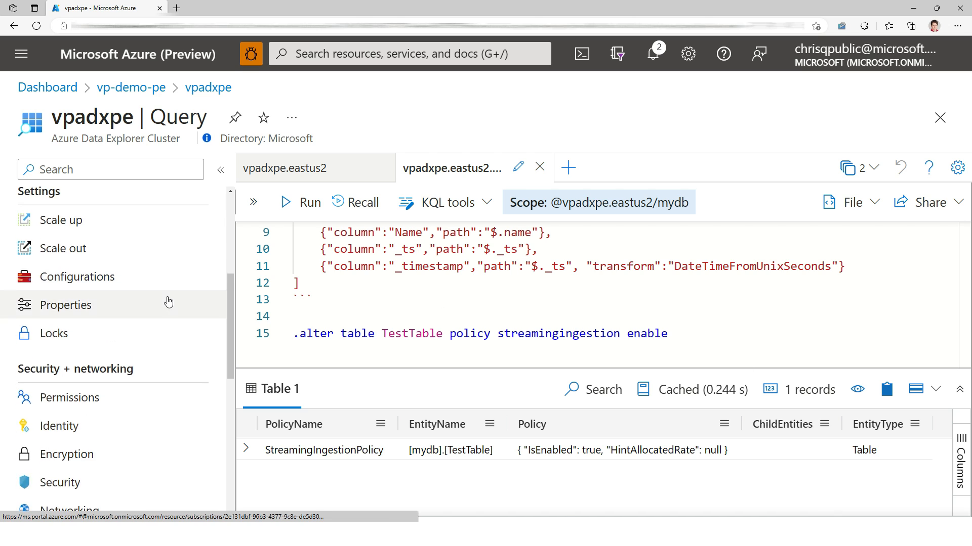
pyautogui.scroll(-3)
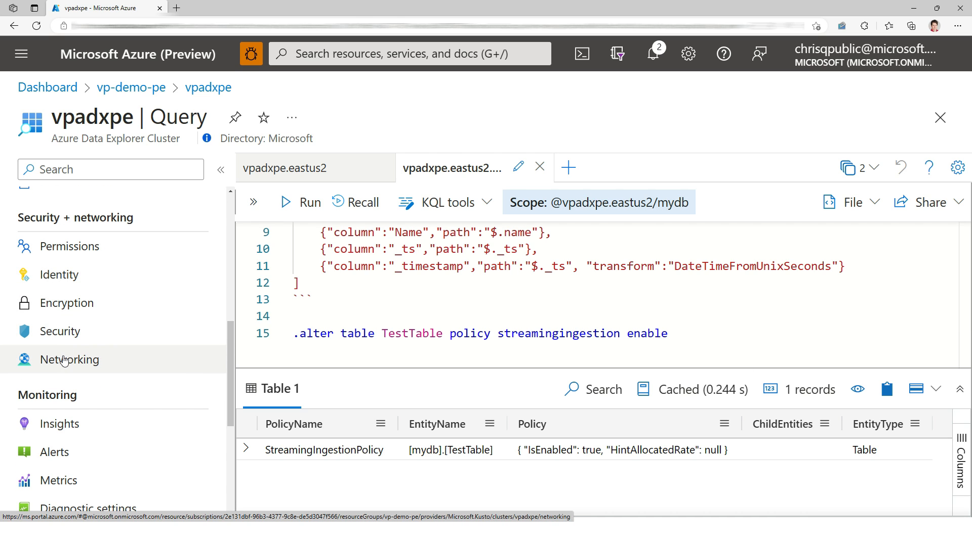
# Under Networking > Managed private endpoints, add a new endpoint named mycosmosdbpe
pyautogui.click(69, 360)
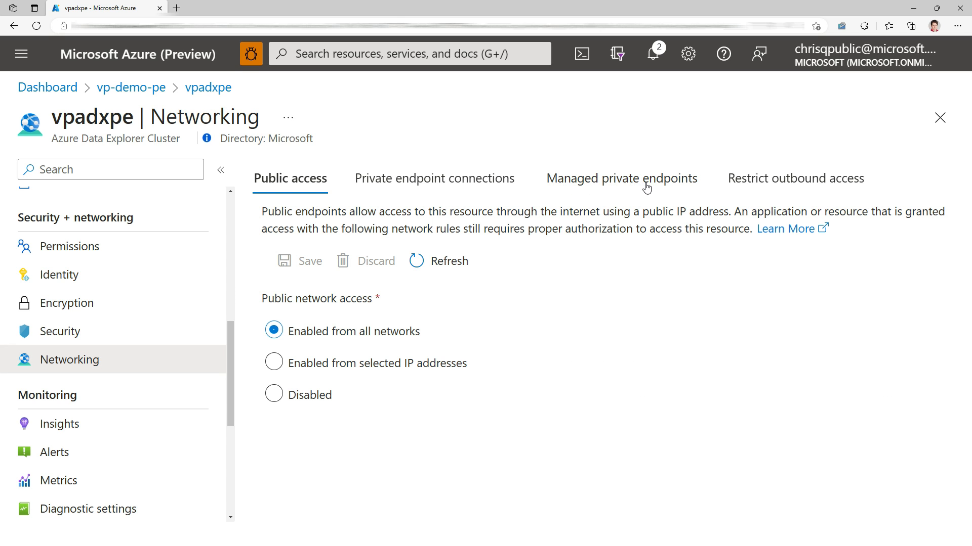
pyautogui.click(621, 178)
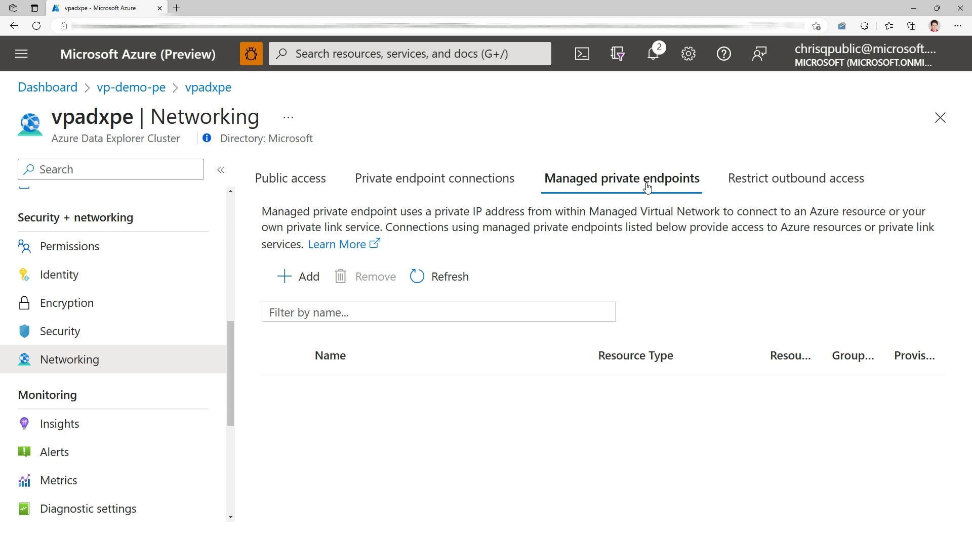
pyautogui.click(297, 276)
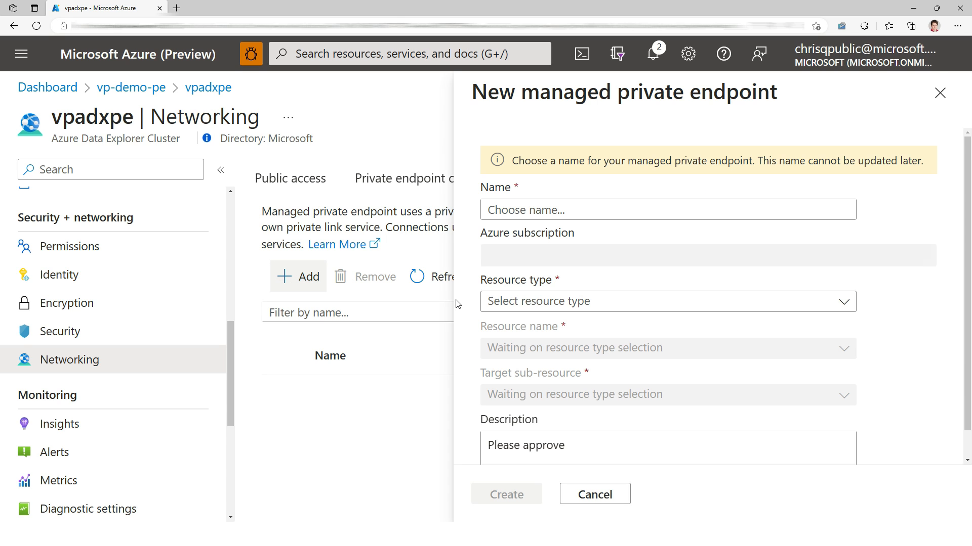
pyautogui.click(668, 210)
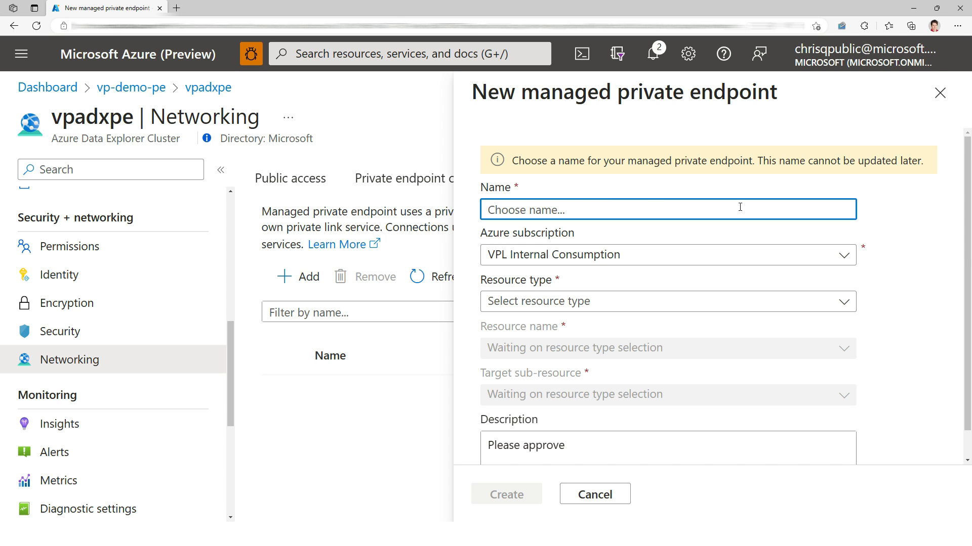
pyautogui.write('mycosmos')
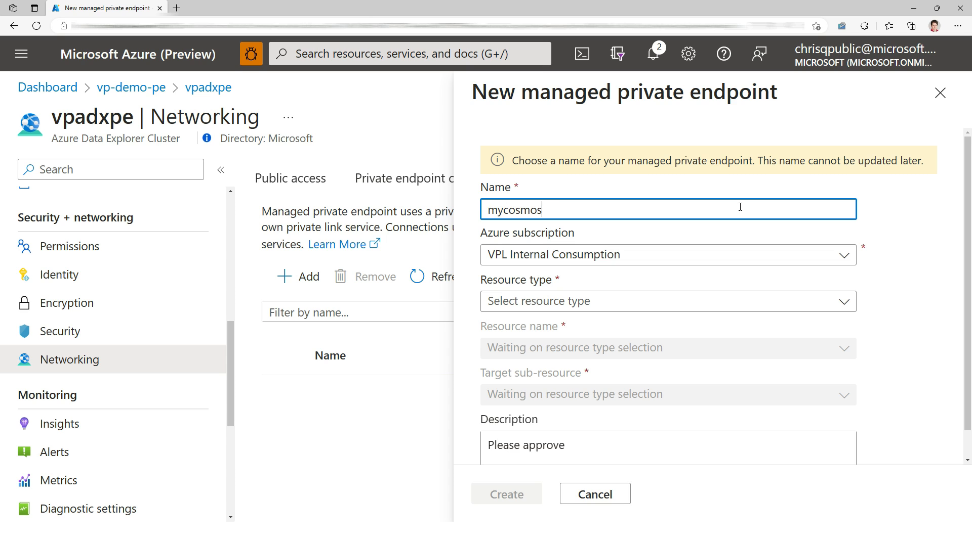
pyautogui.write('dbpe')
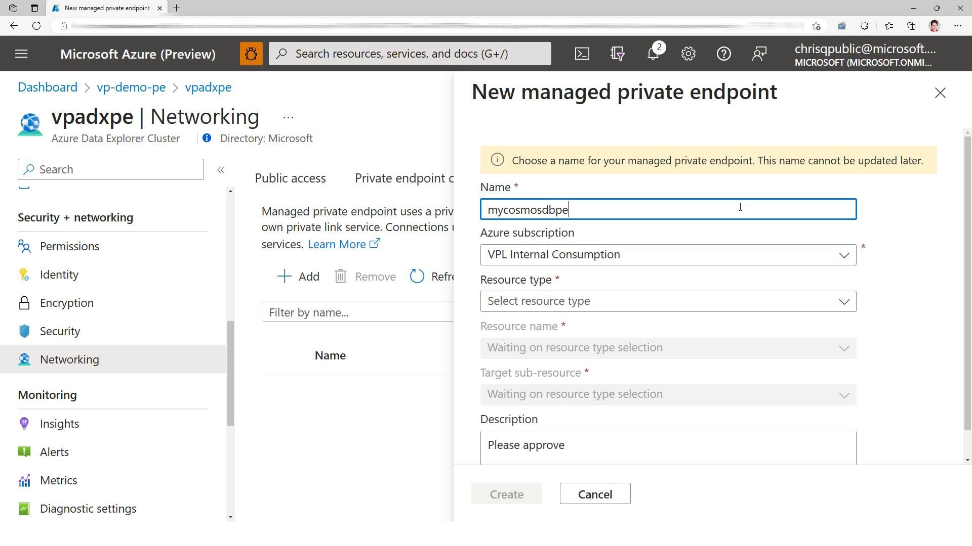
# Target DocumentDb/databaseAccounts resource vpcosmospe, sub-resource SQL, and create the endpoint
pyautogui.click(667, 301)
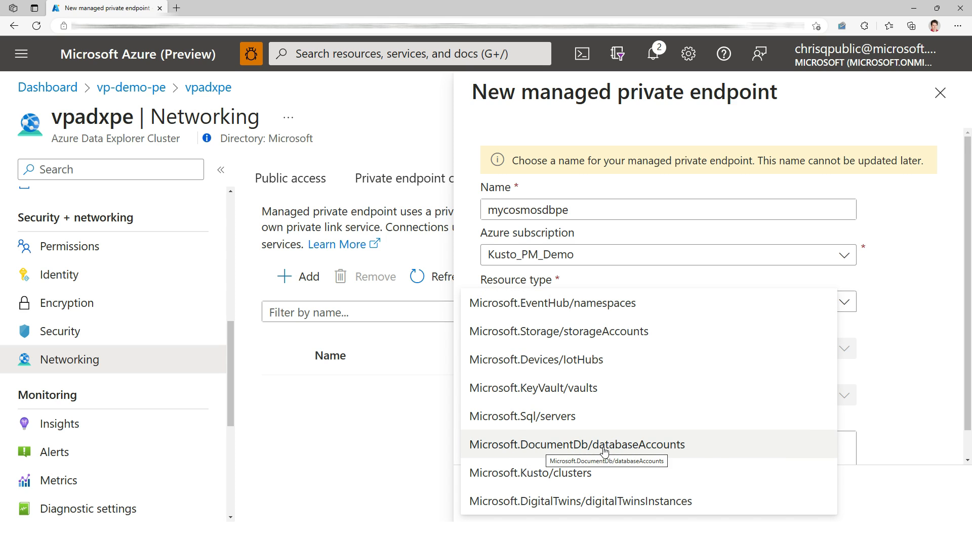
pyautogui.click(575, 446)
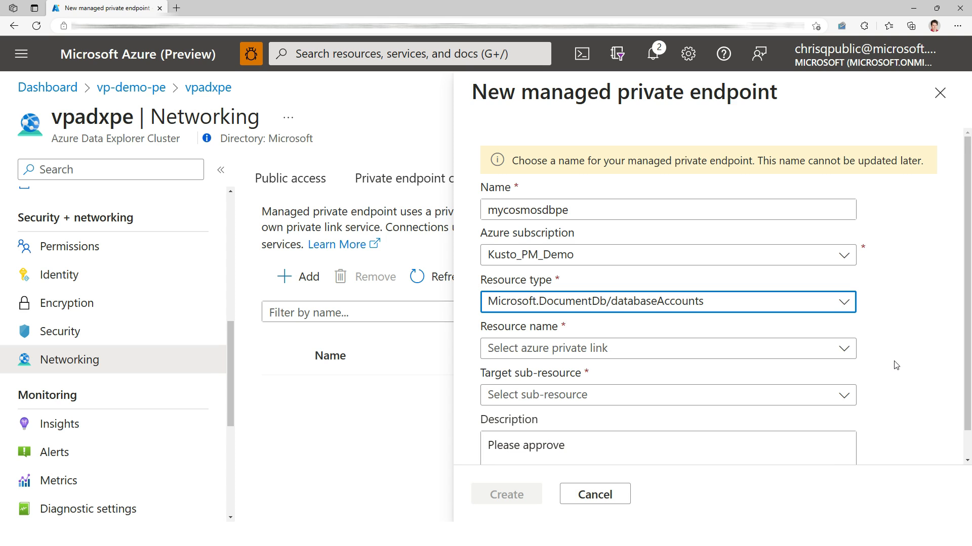
pyautogui.click(667, 349)
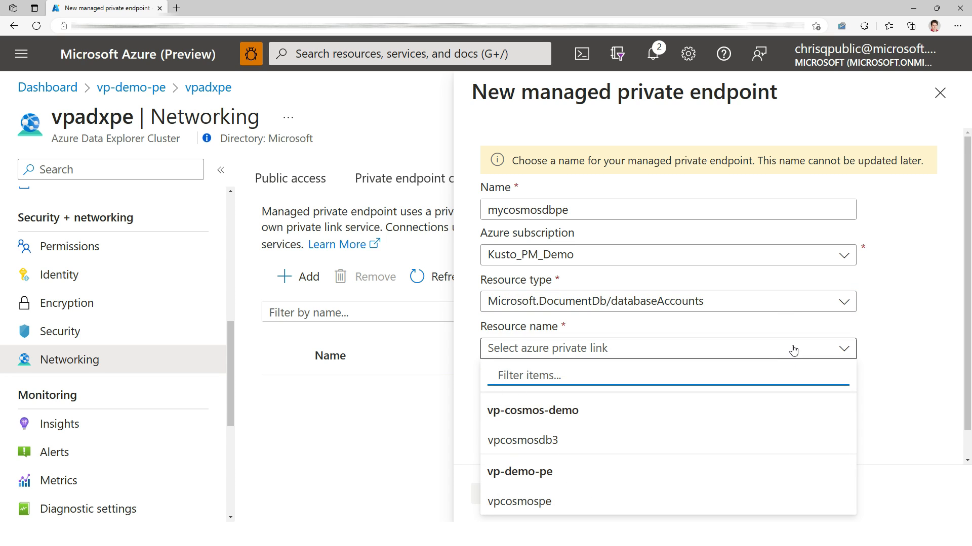
pyautogui.click(520, 501)
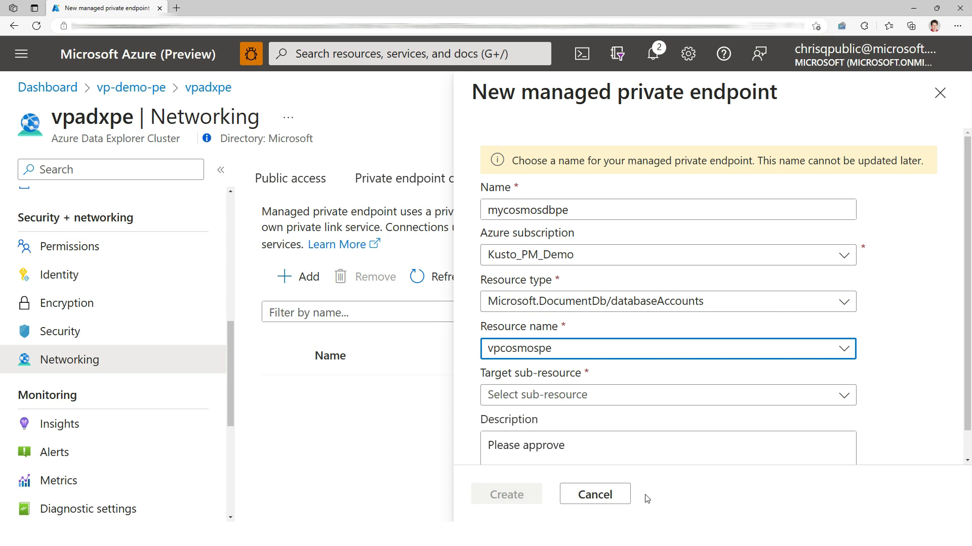
pyautogui.click(667, 394)
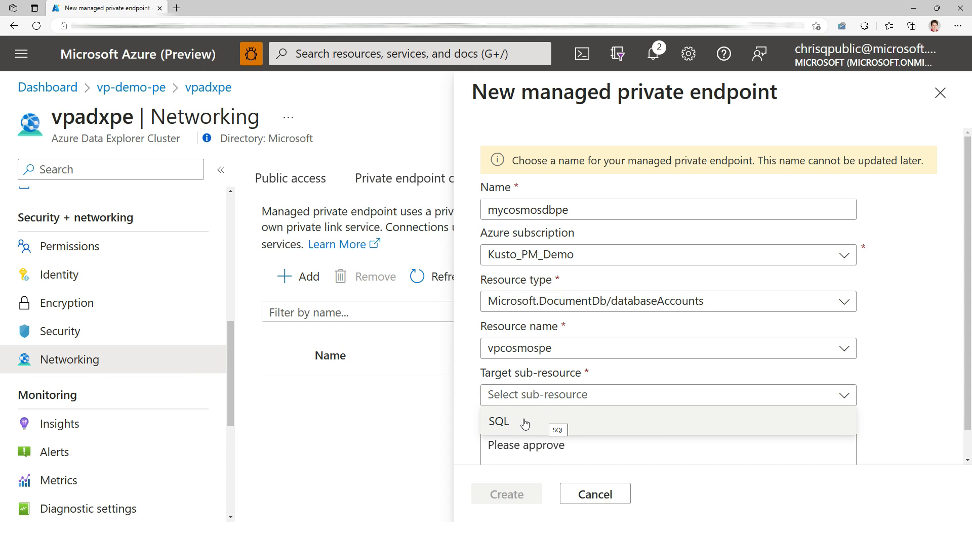
pyautogui.click(498, 422)
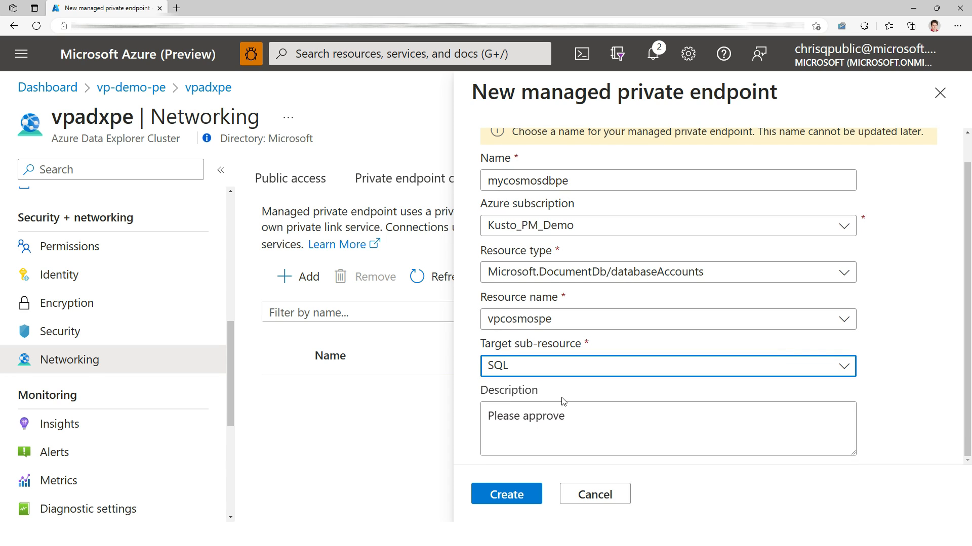
pyautogui.click(506, 494)
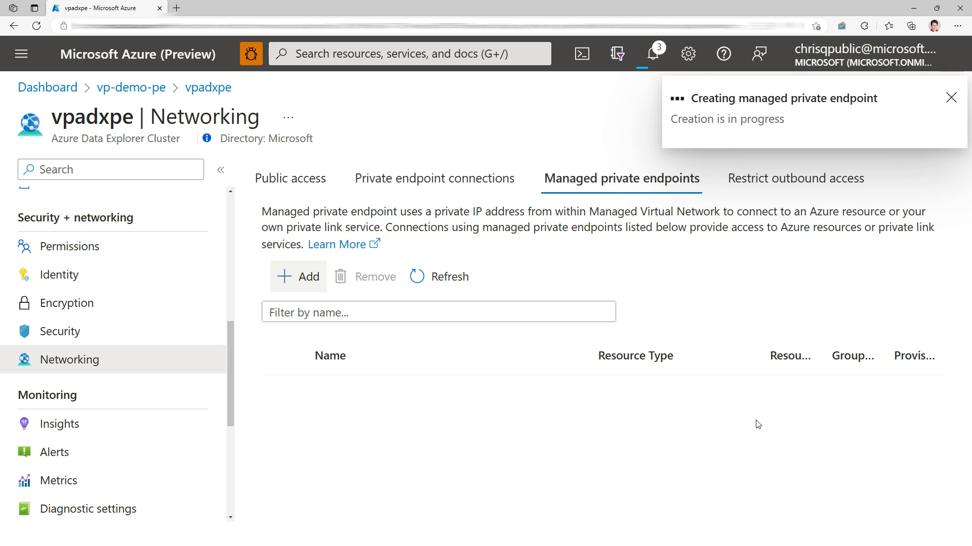
# Check Notifications that mycosmosdbpe creation succeeded, then go to the vp-demo-pe resource group
pyautogui.click(951, 97)
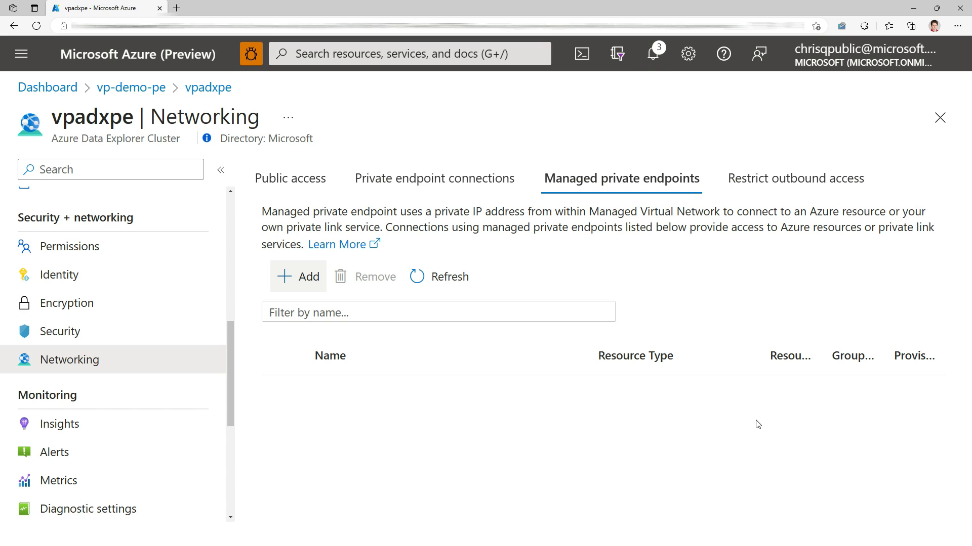
pyautogui.click(654, 53)
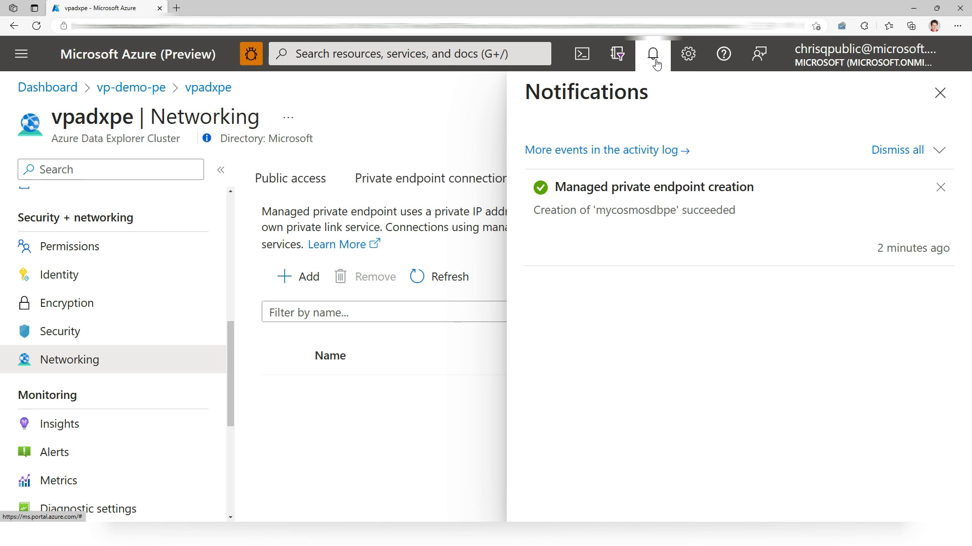
pyautogui.click(939, 93)
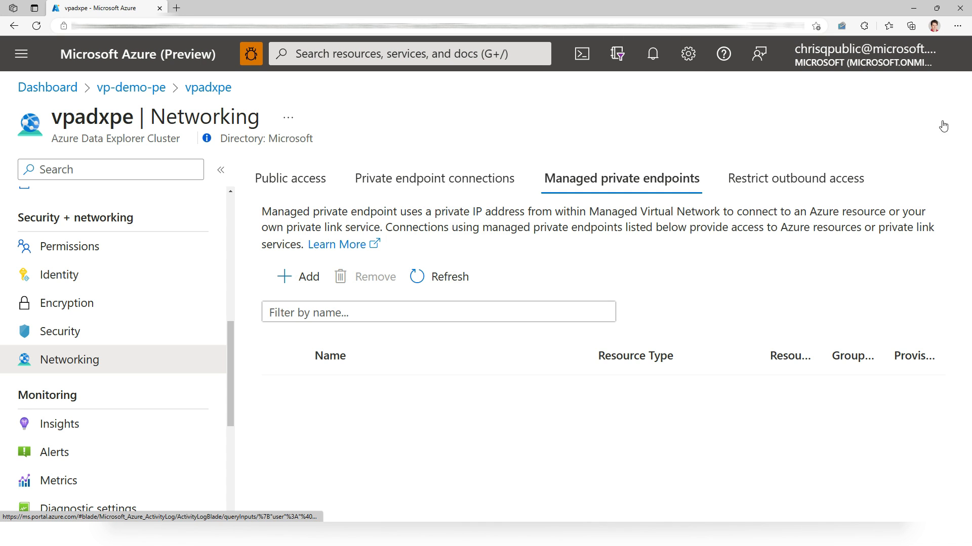
pyautogui.click(438, 277)
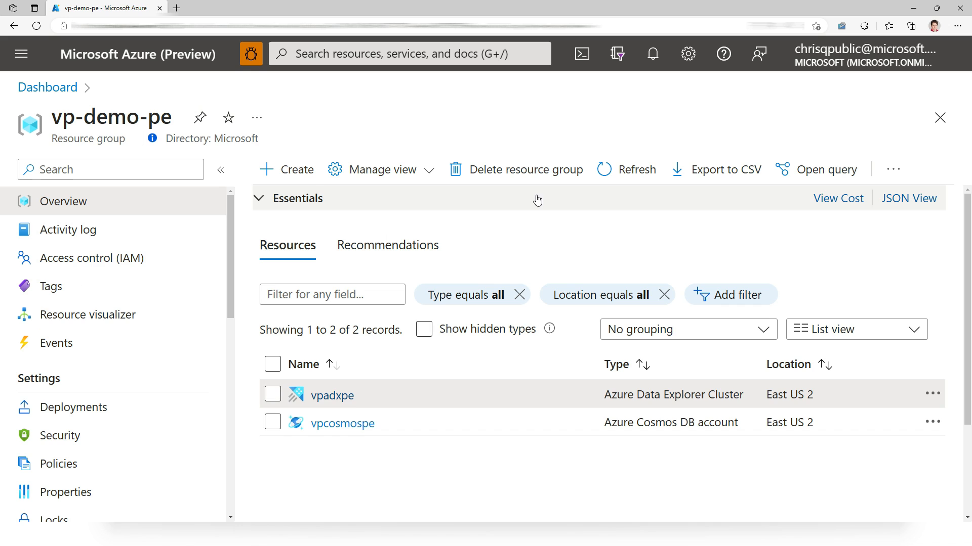
# On vpcosmospe Networking > Private access, approve the pending mycosmosdbpe connection
pyautogui.click(345, 423)
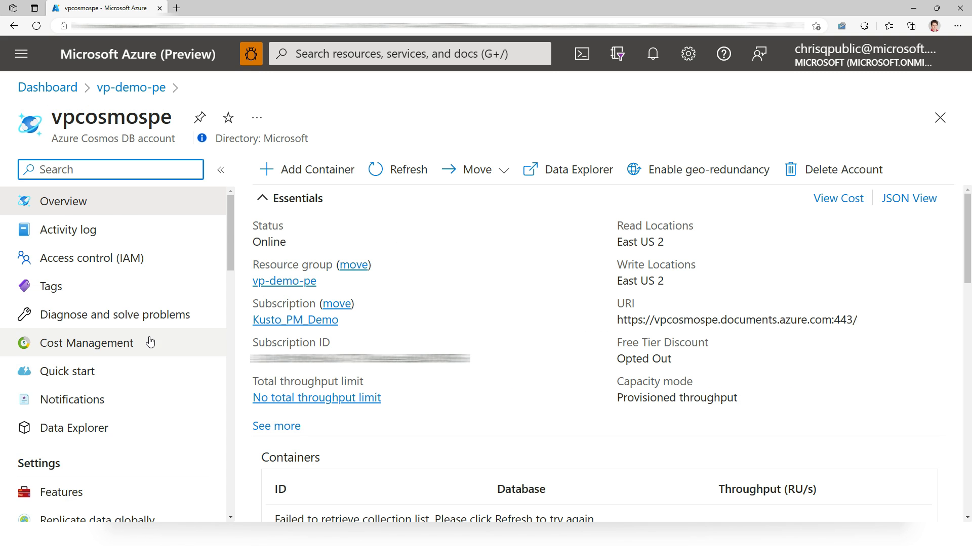
pyautogui.click(70, 403)
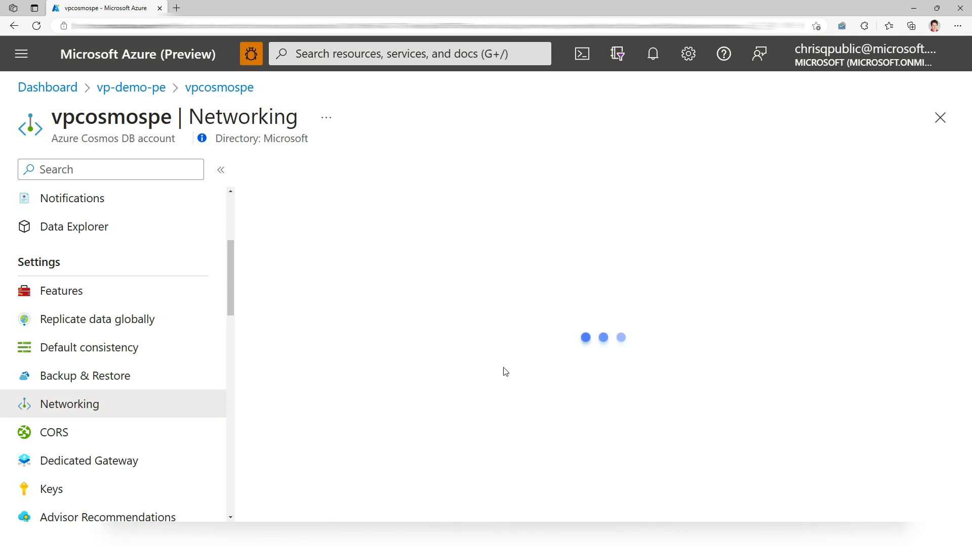
pyautogui.click(392, 178)
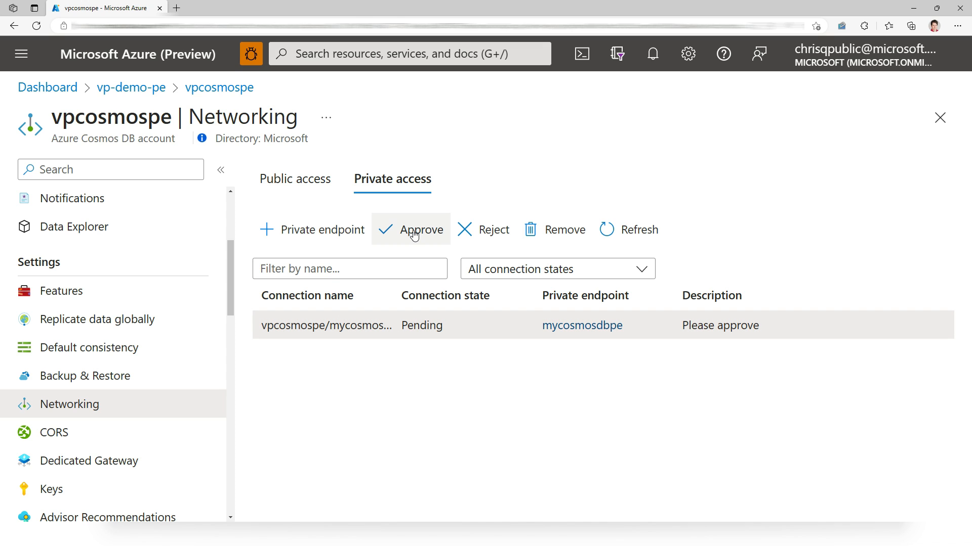
pyautogui.click(410, 230)
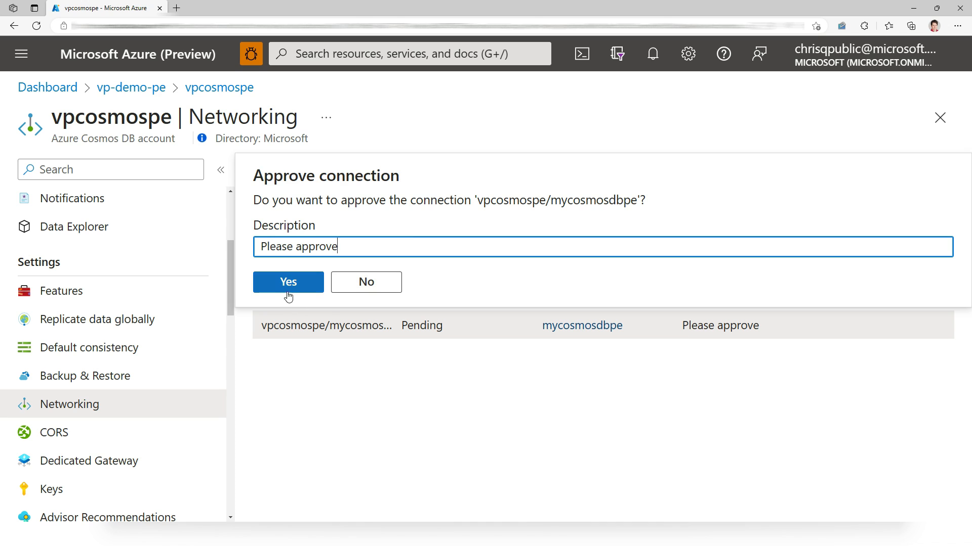
pyautogui.click(288, 282)
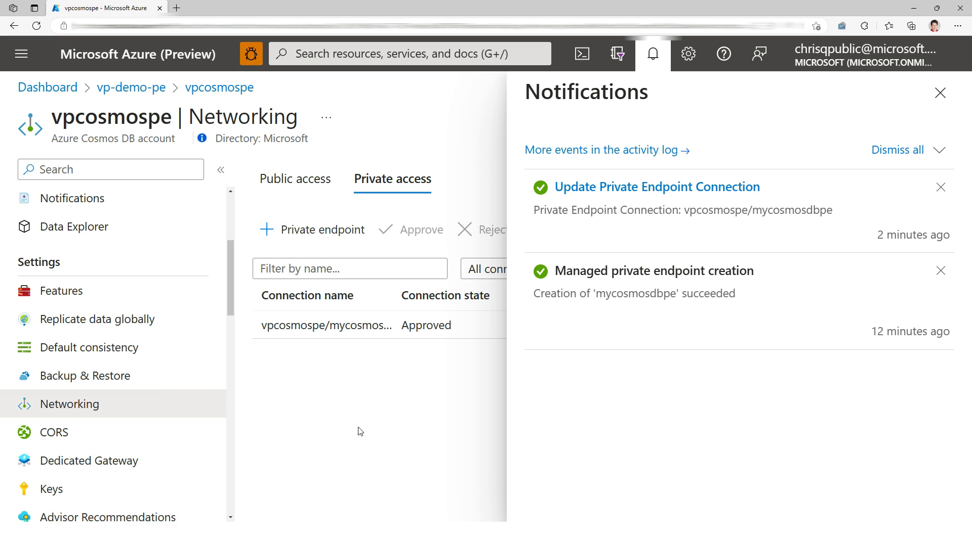
pyautogui.moveTo(884, 98)
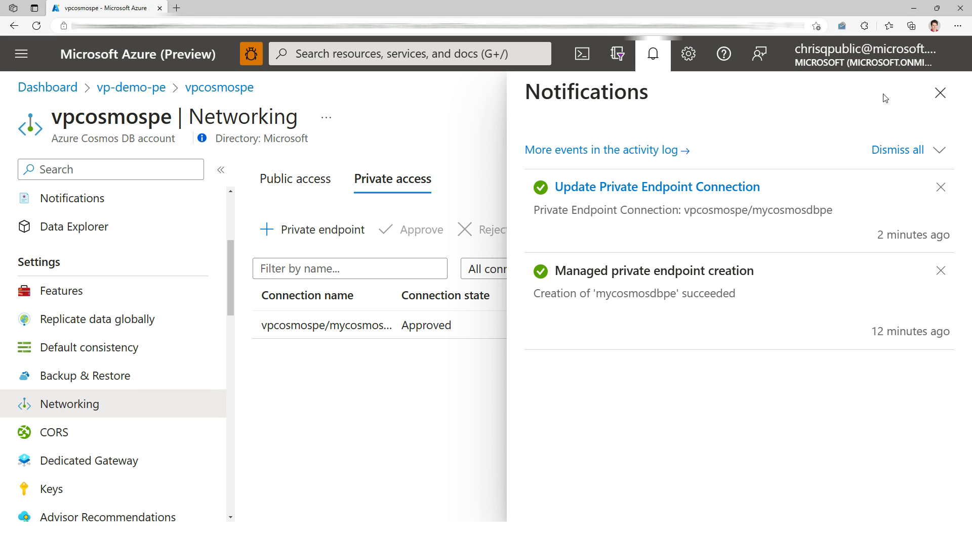
pyautogui.click(939, 93)
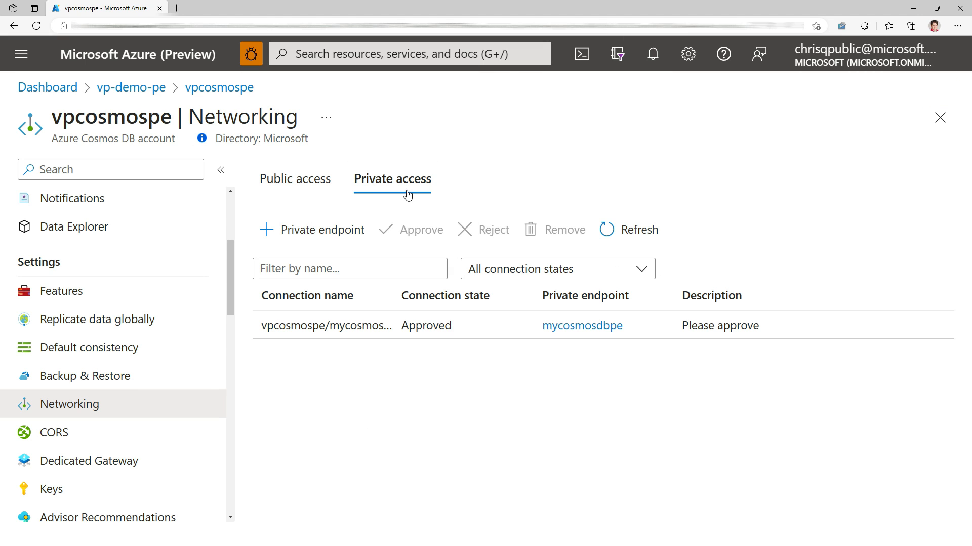
# Set Public access to Disabled and save, verify in Notifications, return to Private access
pyautogui.click(296, 179)
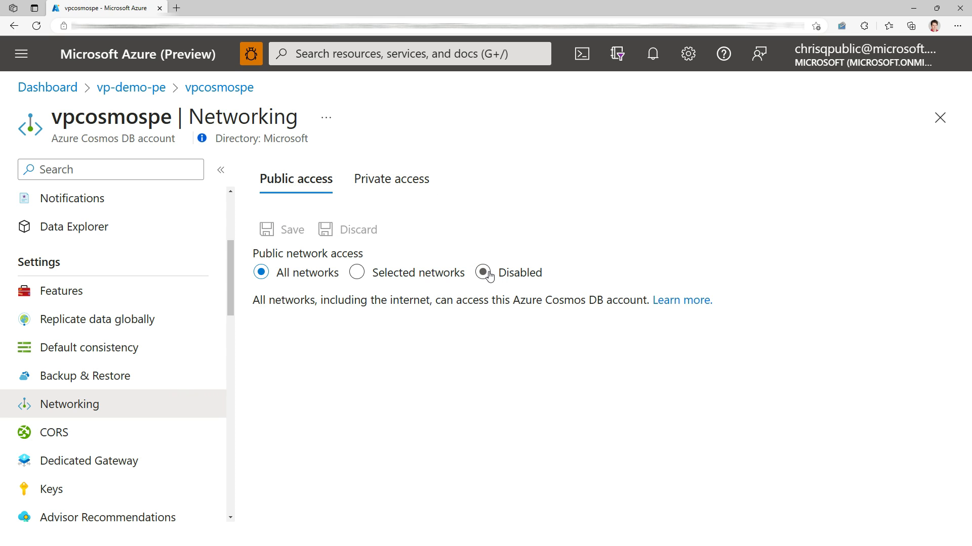
pyautogui.click(483, 272)
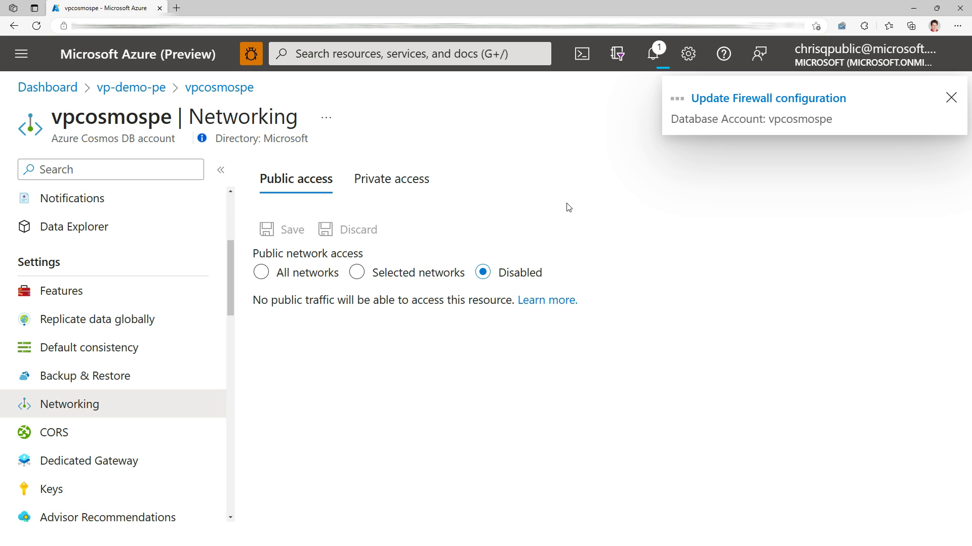
pyautogui.click(951, 97)
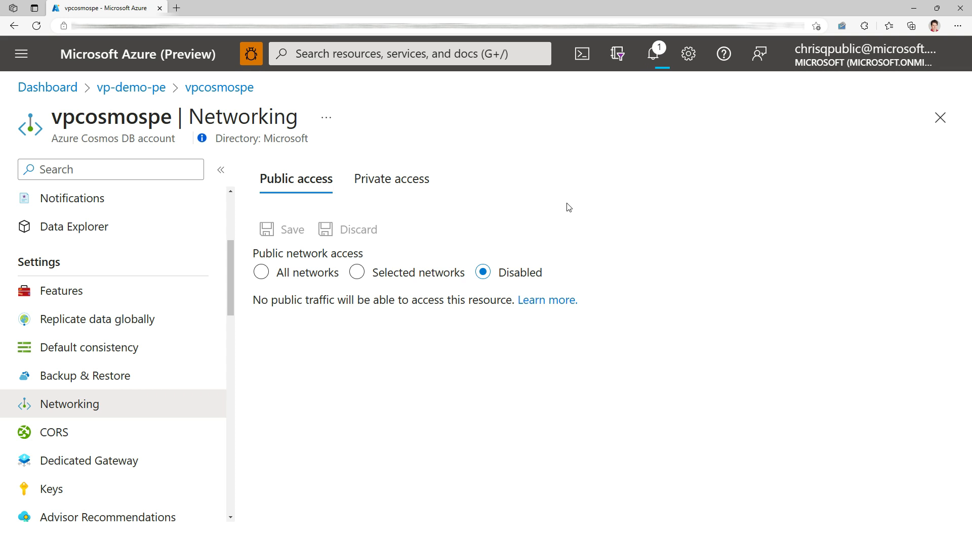
pyautogui.click(653, 54)
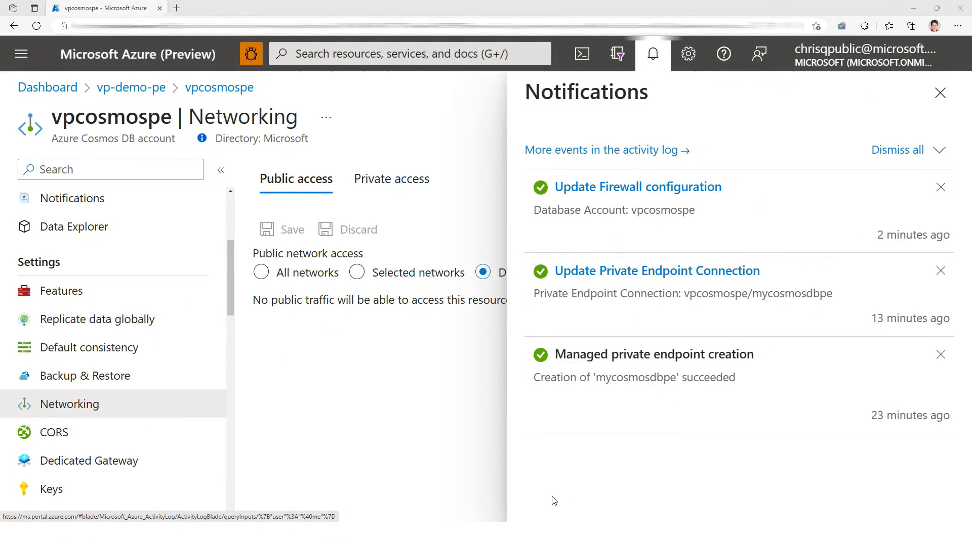
pyautogui.click(940, 93)
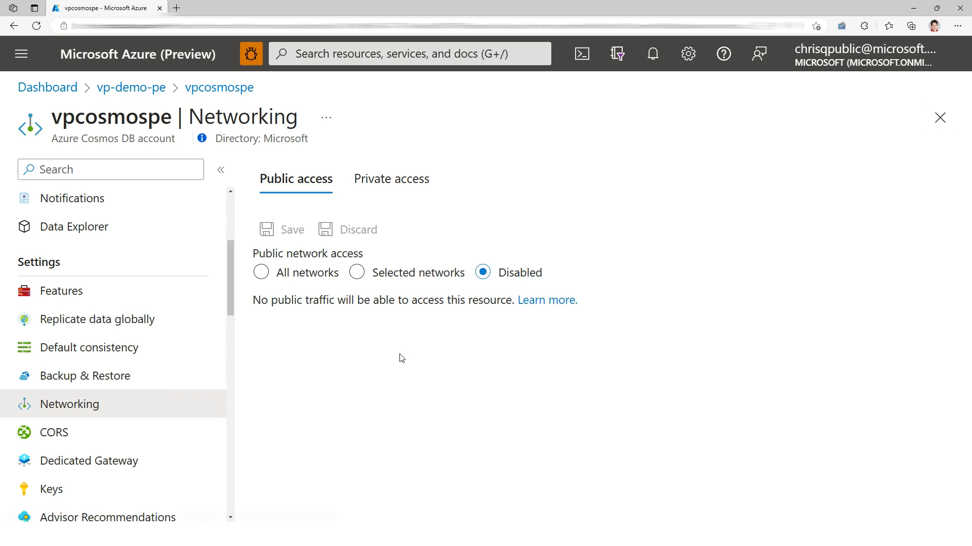
pyautogui.moveTo(459, 326)
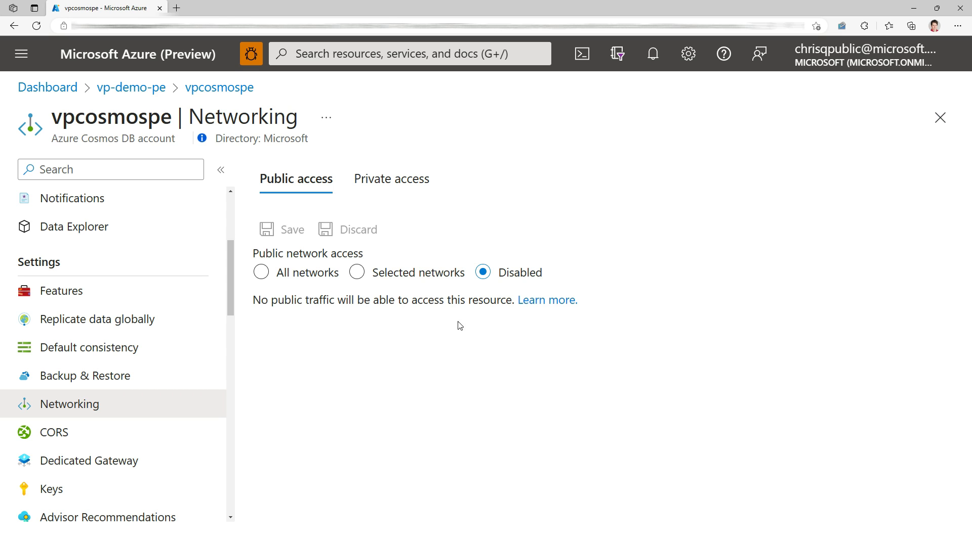
pyautogui.click(392, 179)
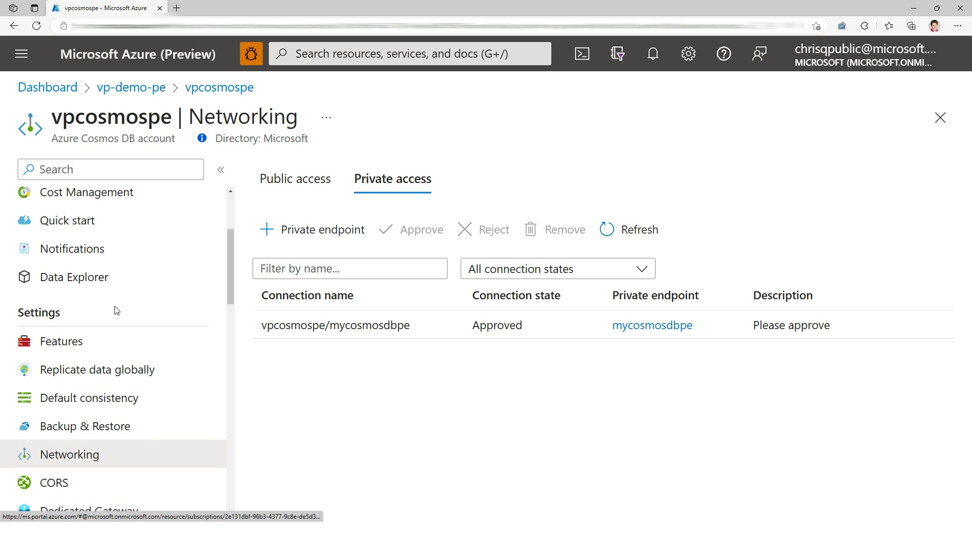
# Check Data Explorer's mycontainer is now blocked, then open vpadxpe's Databases and select mydb
pyautogui.click(74, 277)
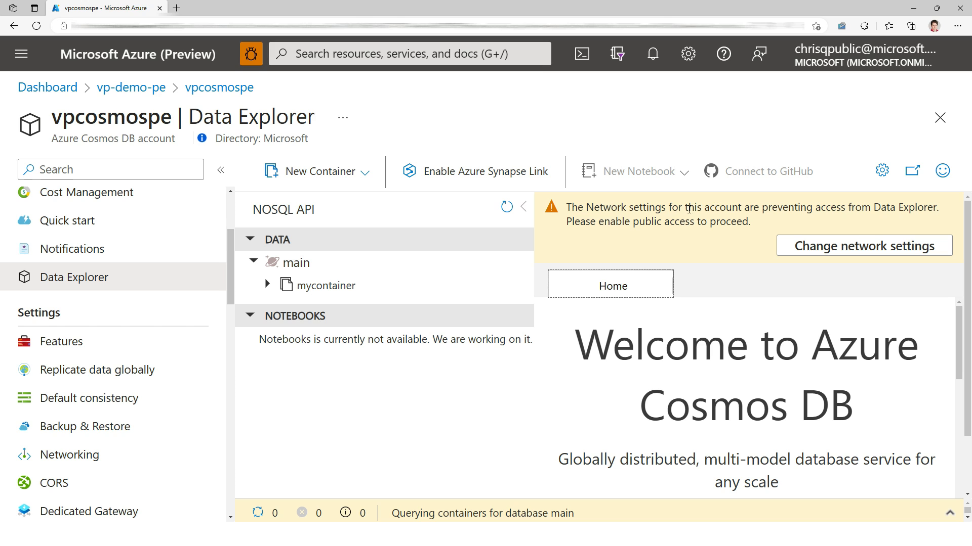
pyautogui.moveTo(699, 250)
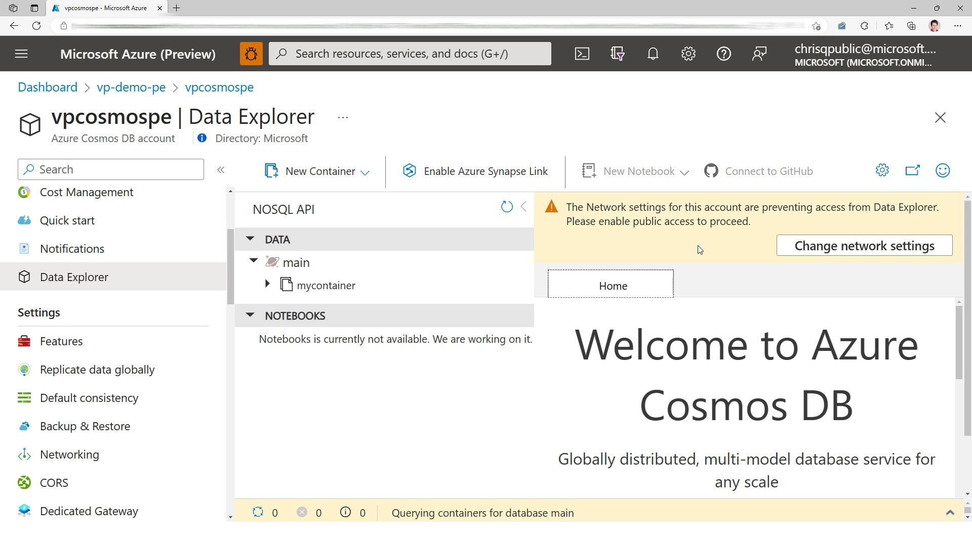
pyautogui.click(327, 285)
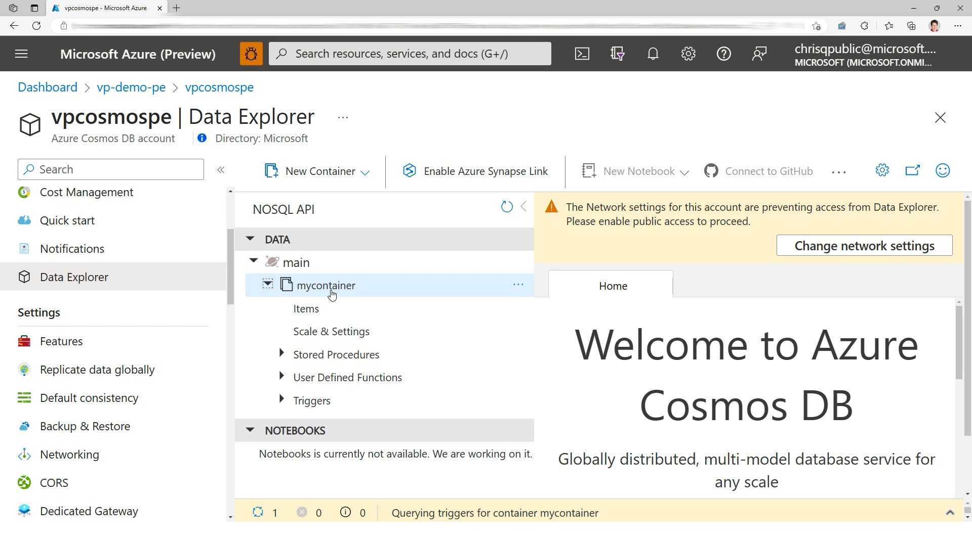
pyautogui.click(305, 308)
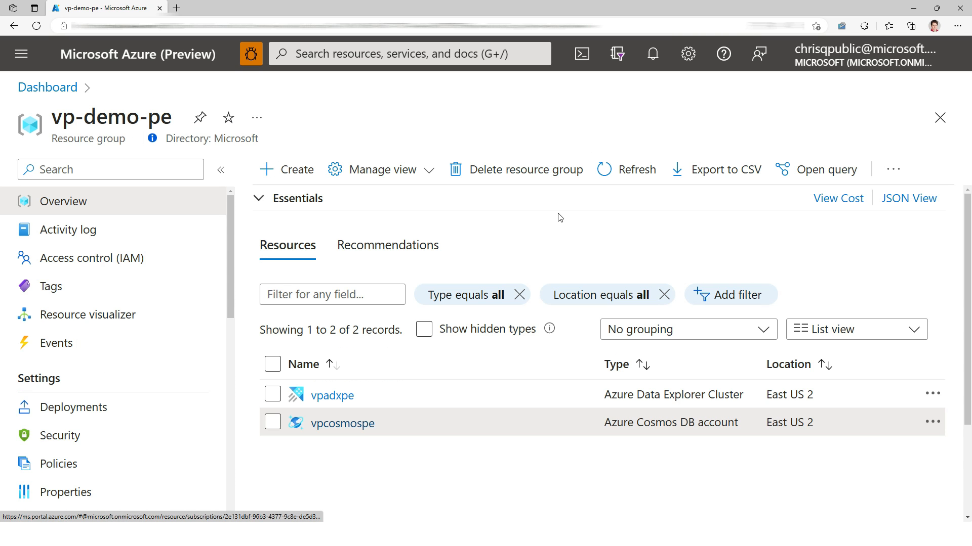
pyautogui.click(332, 395)
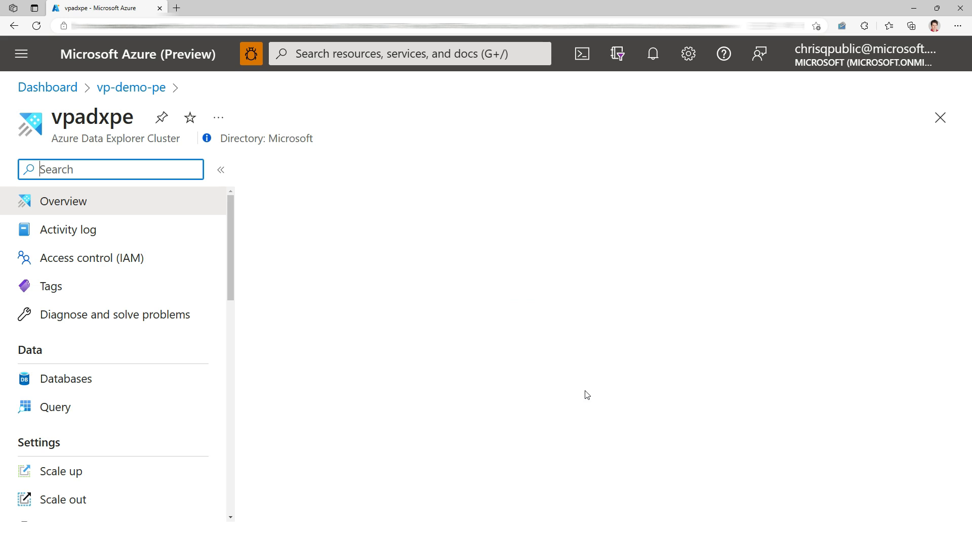
pyautogui.click(63, 200)
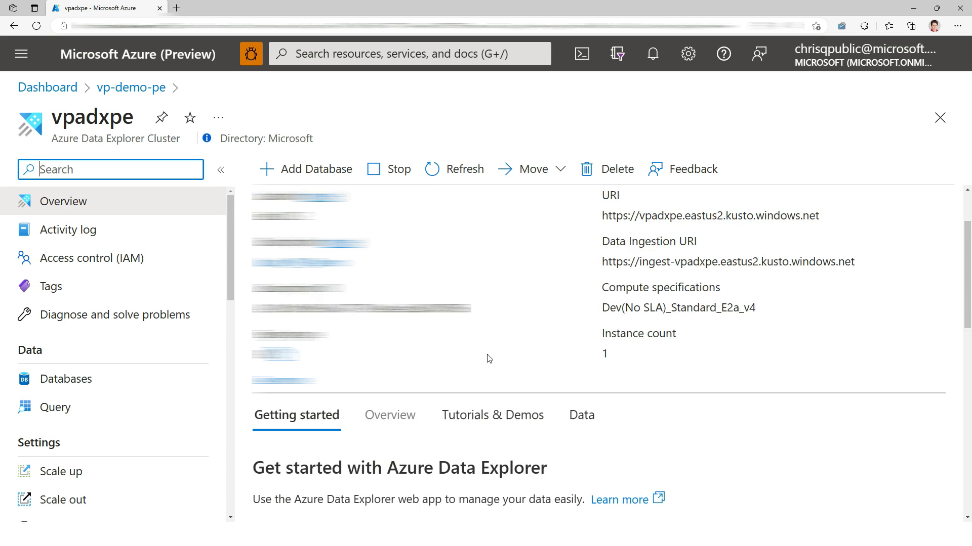
pyautogui.click(64, 378)
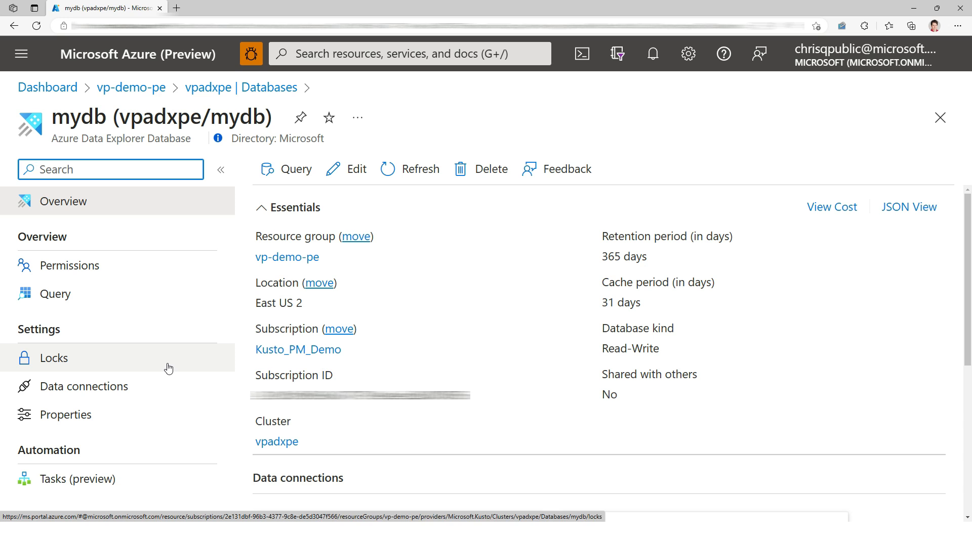
# Start a Cosmos DB data connection named 'connection' sourced from vpcosmospe's database and mycontainer
pyautogui.click(84, 386)
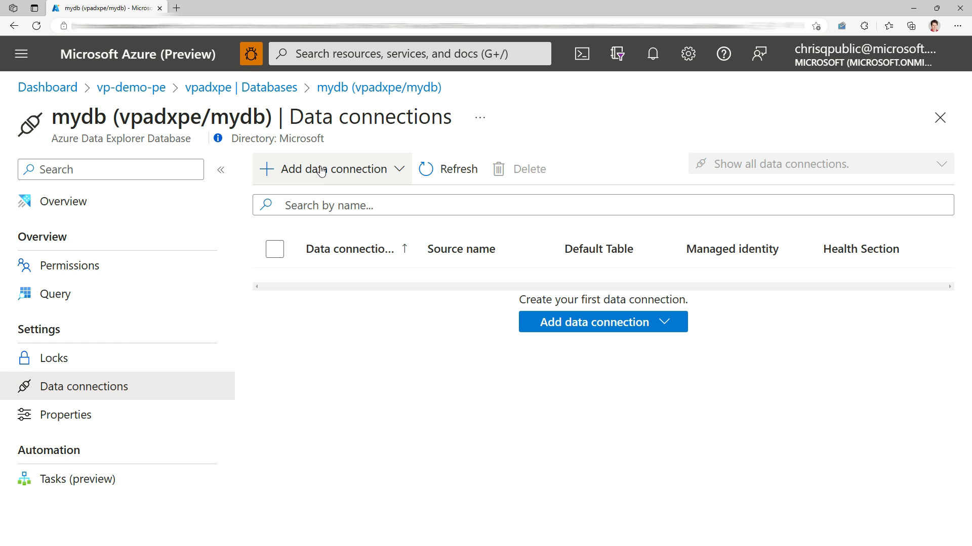
pyautogui.click(593, 322)
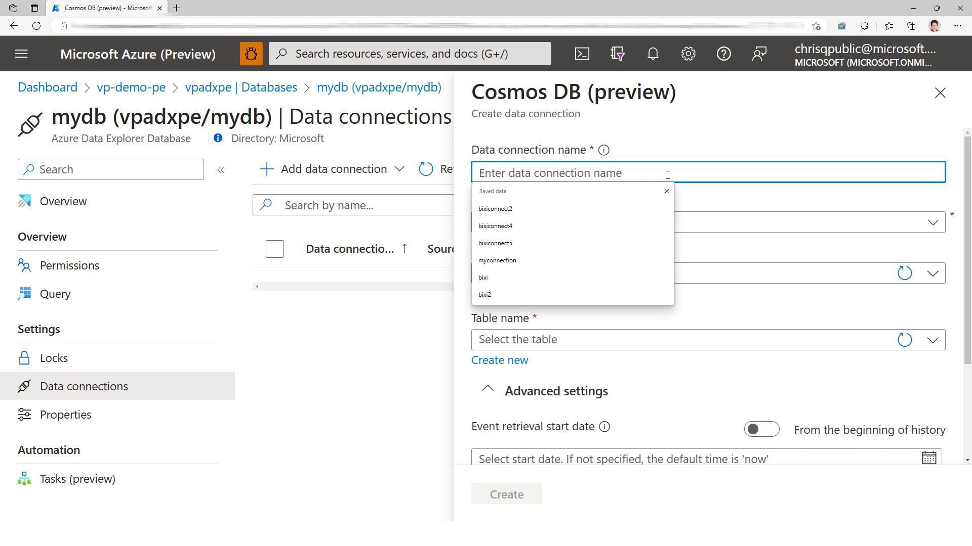
pyautogui.write('connection')
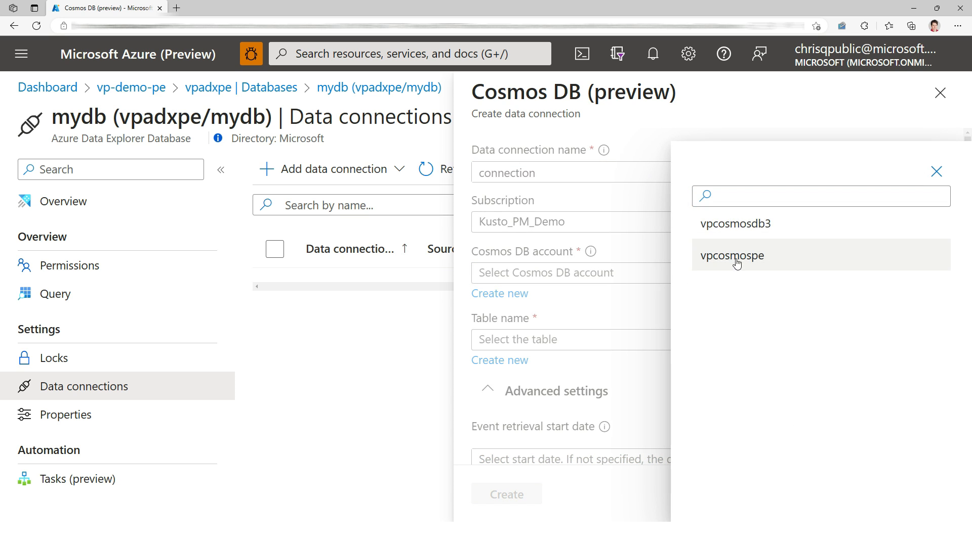
pyautogui.click(732, 255)
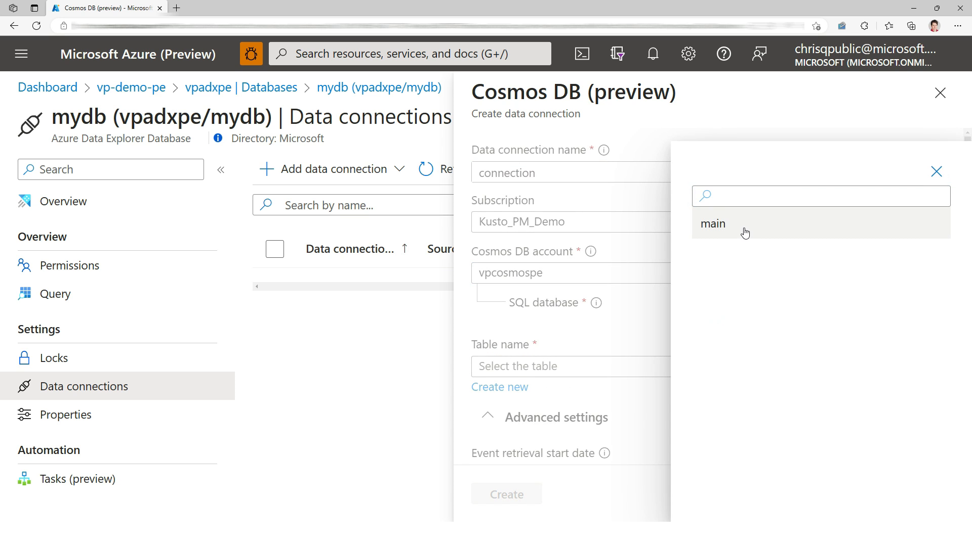
pyautogui.click(712, 224)
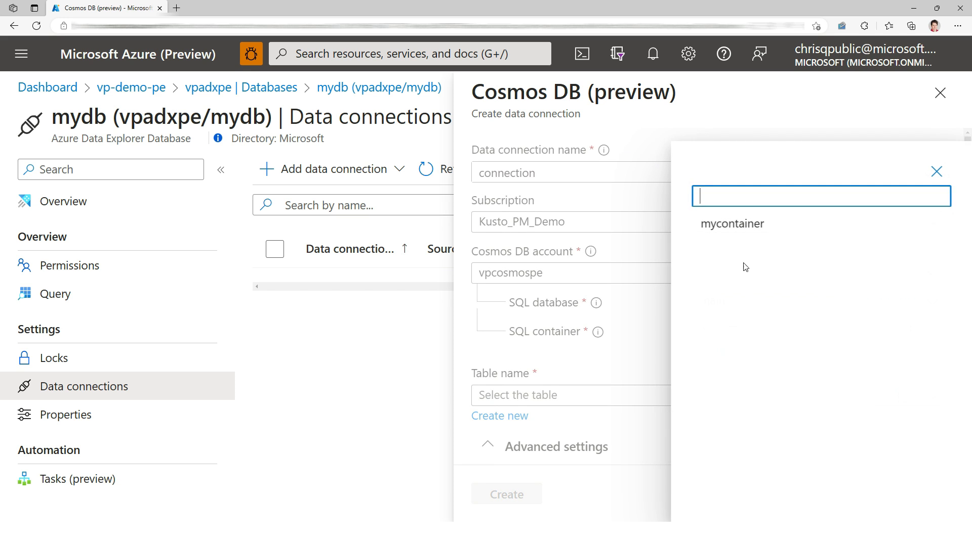
pyautogui.click(732, 223)
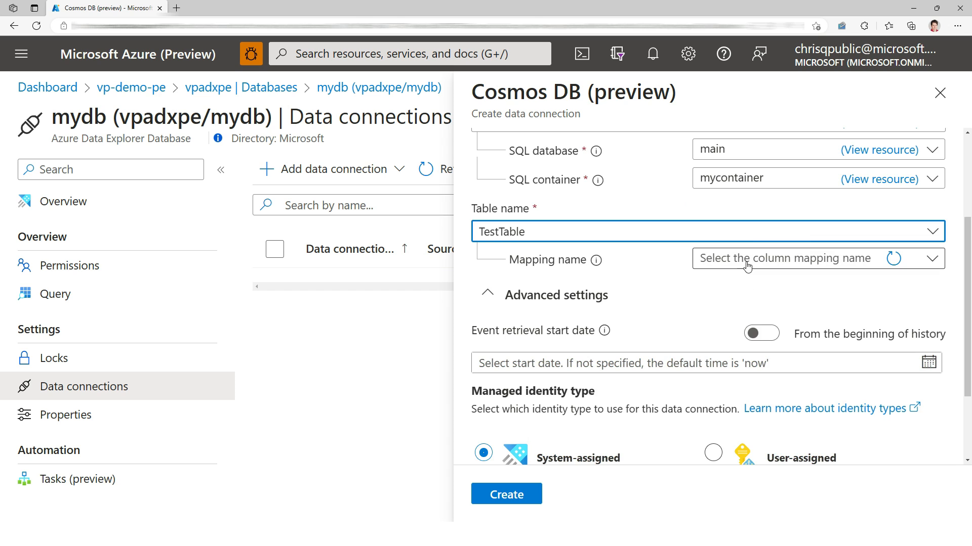
# Map into TestTable with DocumentMapping, ingest from the beginning of history, and create the connection
pyautogui.click(748, 259)
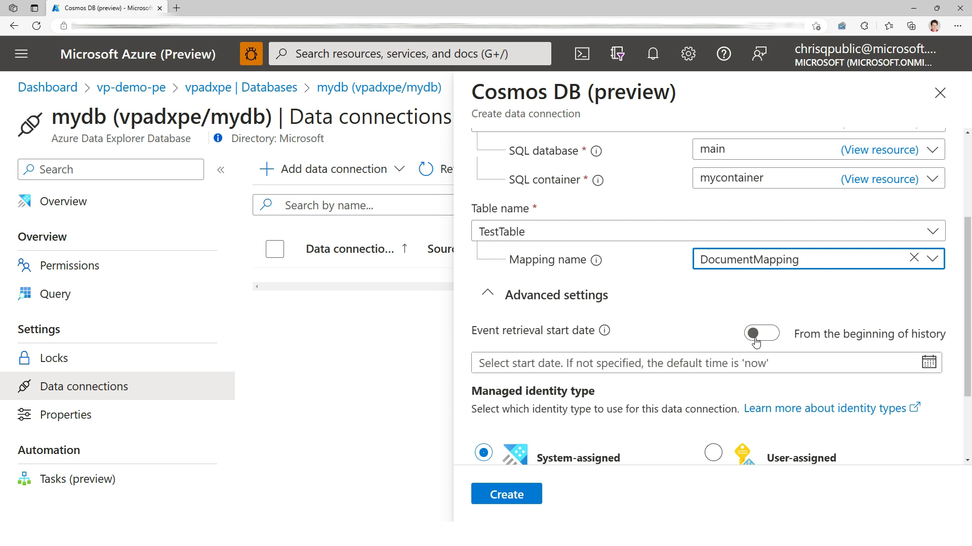
pyautogui.click(761, 334)
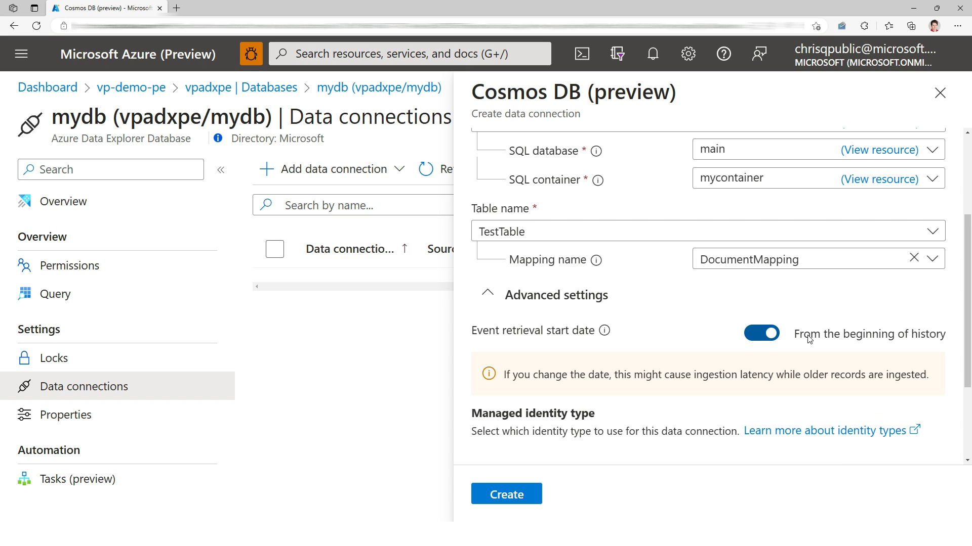
pyautogui.moveTo(939, 335)
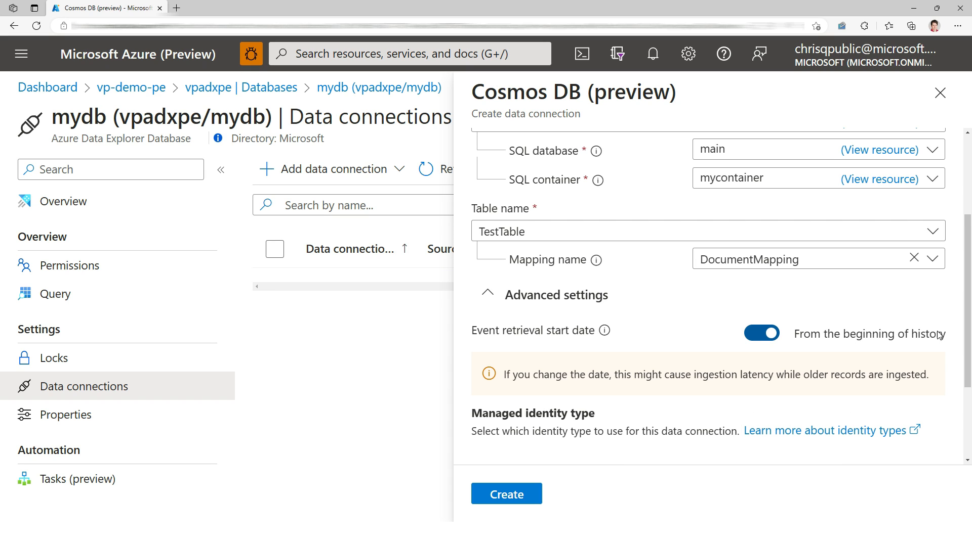
pyautogui.moveTo(934, 333)
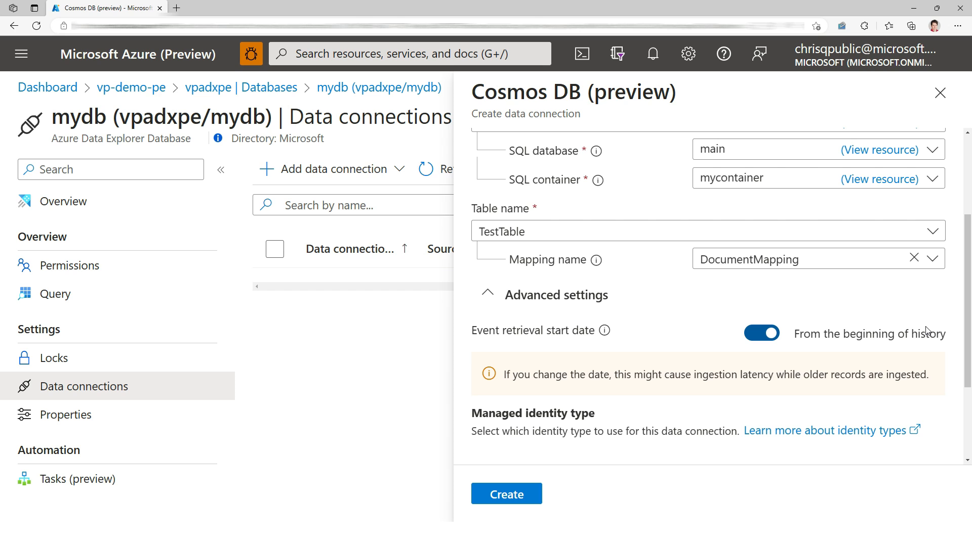
pyautogui.click(506, 494)
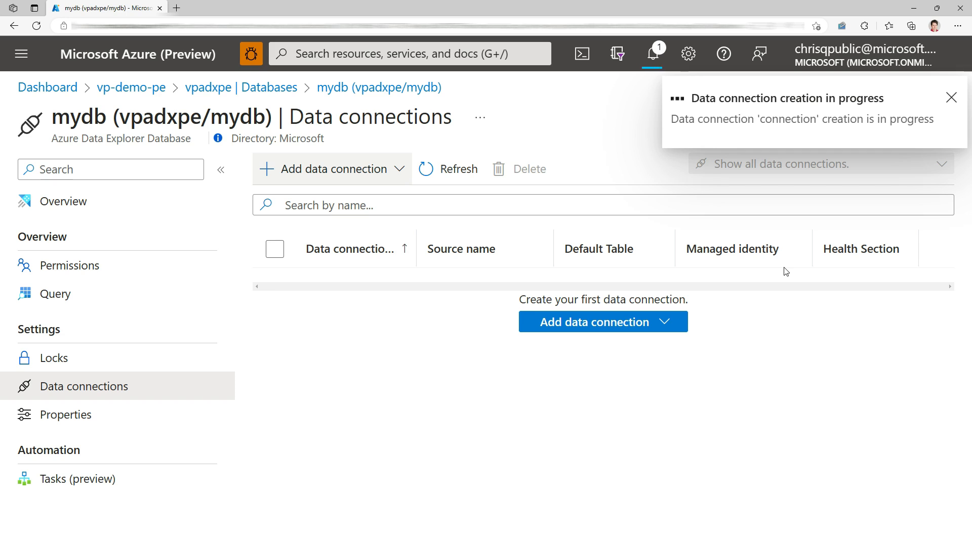
pyautogui.click(953, 97)
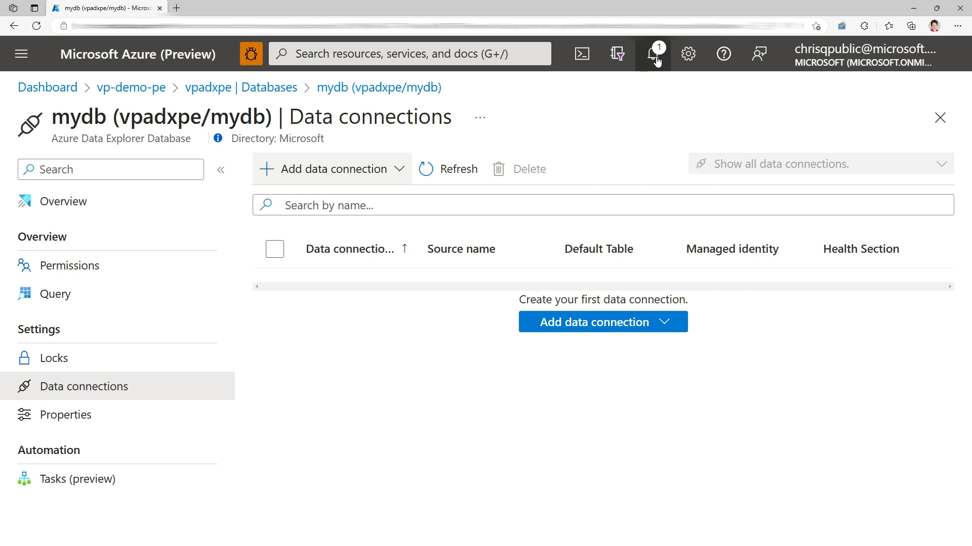
pyautogui.click(653, 54)
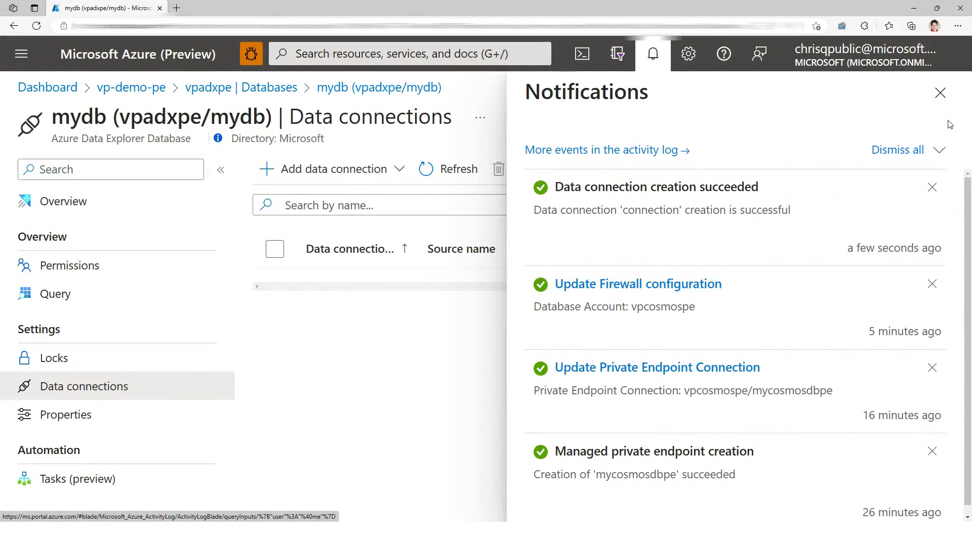
pyautogui.click(939, 93)
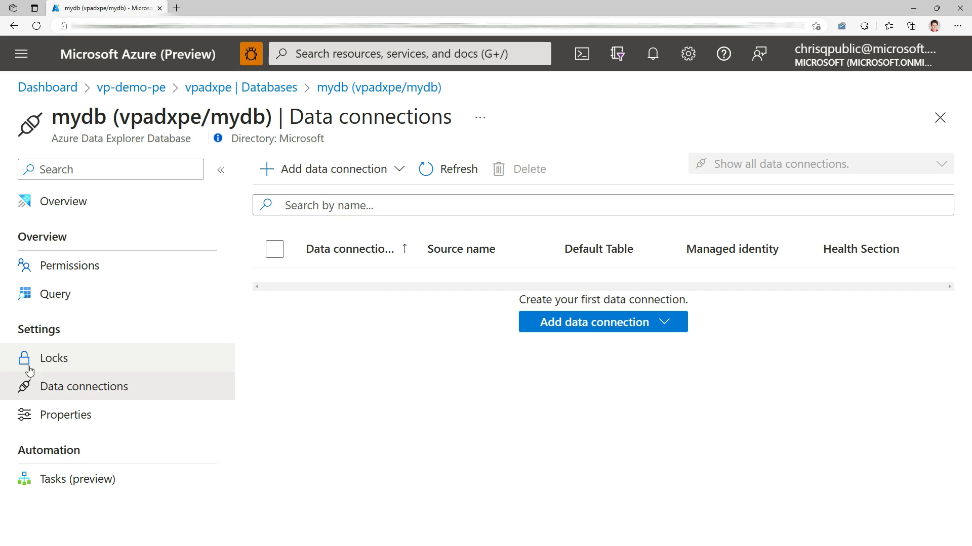
# In the mydb query editor, add a TestTable query below the streaming ingestion command
pyautogui.click(55, 294)
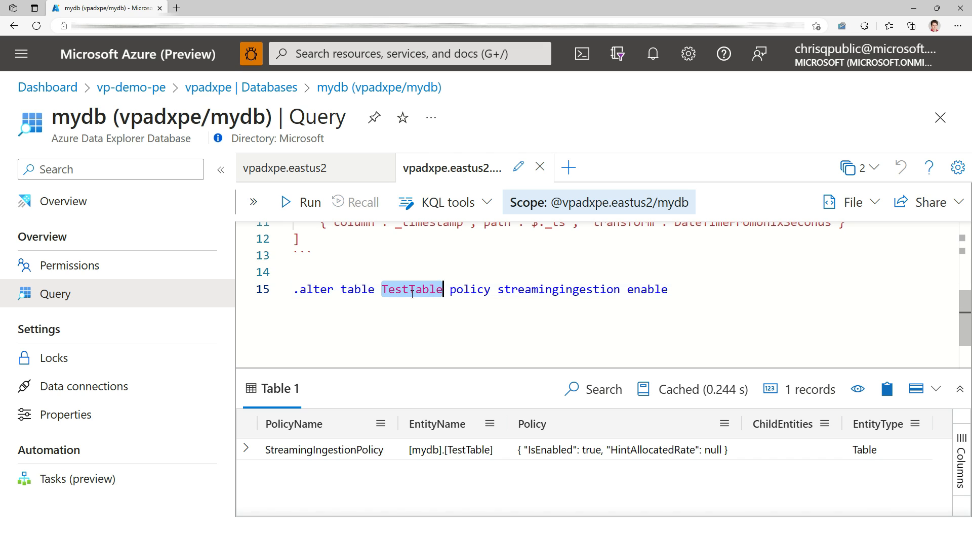
pyautogui.write('TestTable')
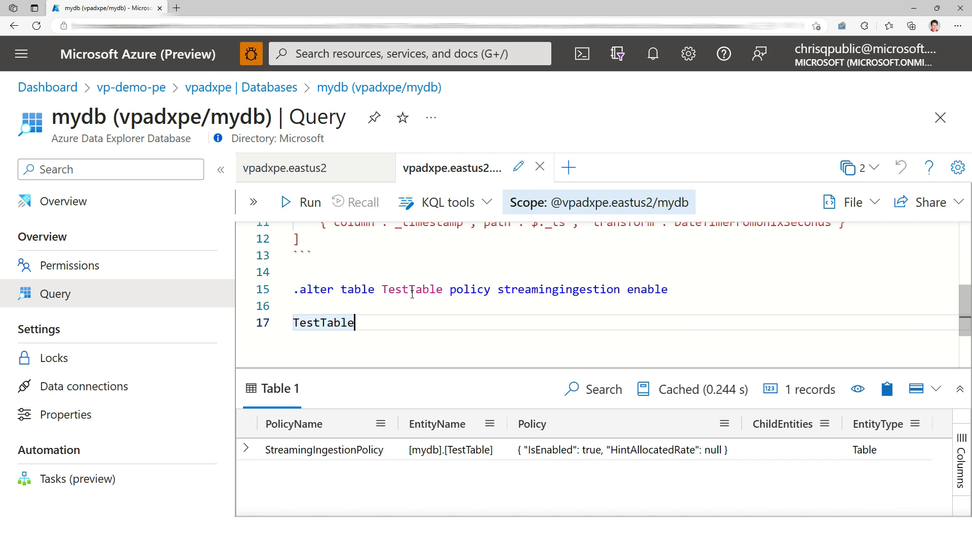